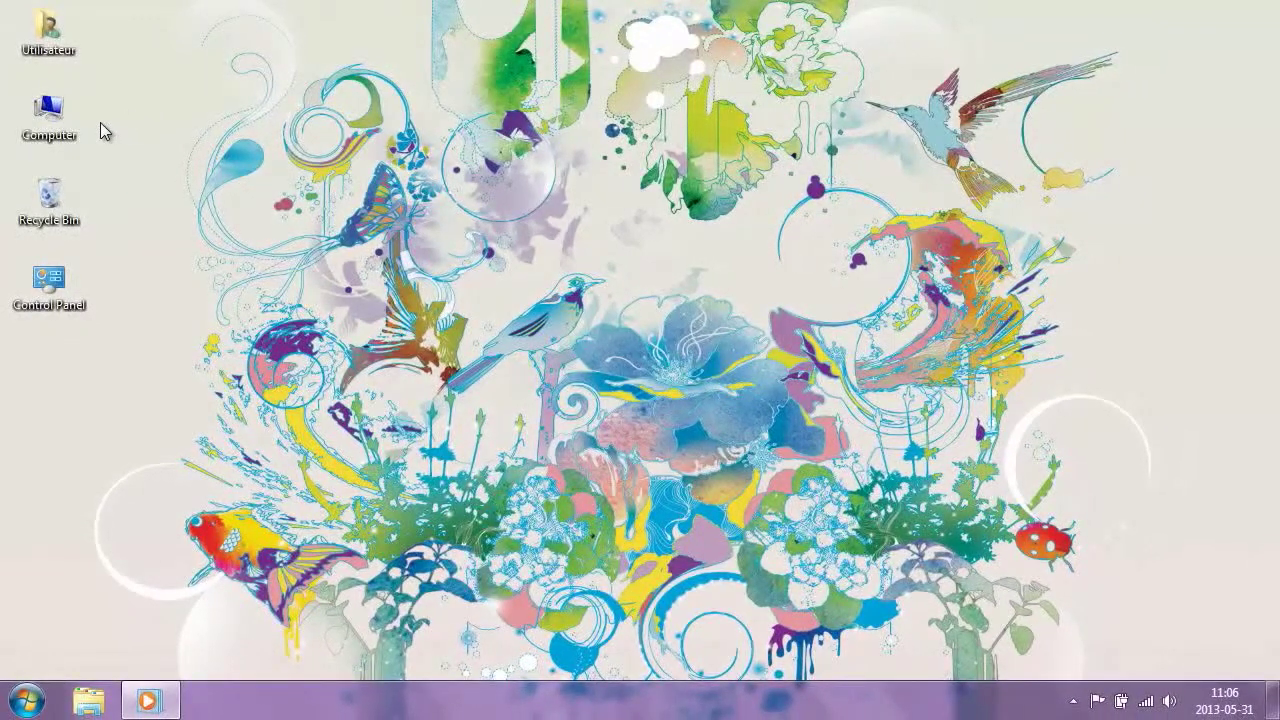
Open the Computer properties from the Computer icon's right-click menu
{"action": "right_click", "coordinate": [49, 110]}
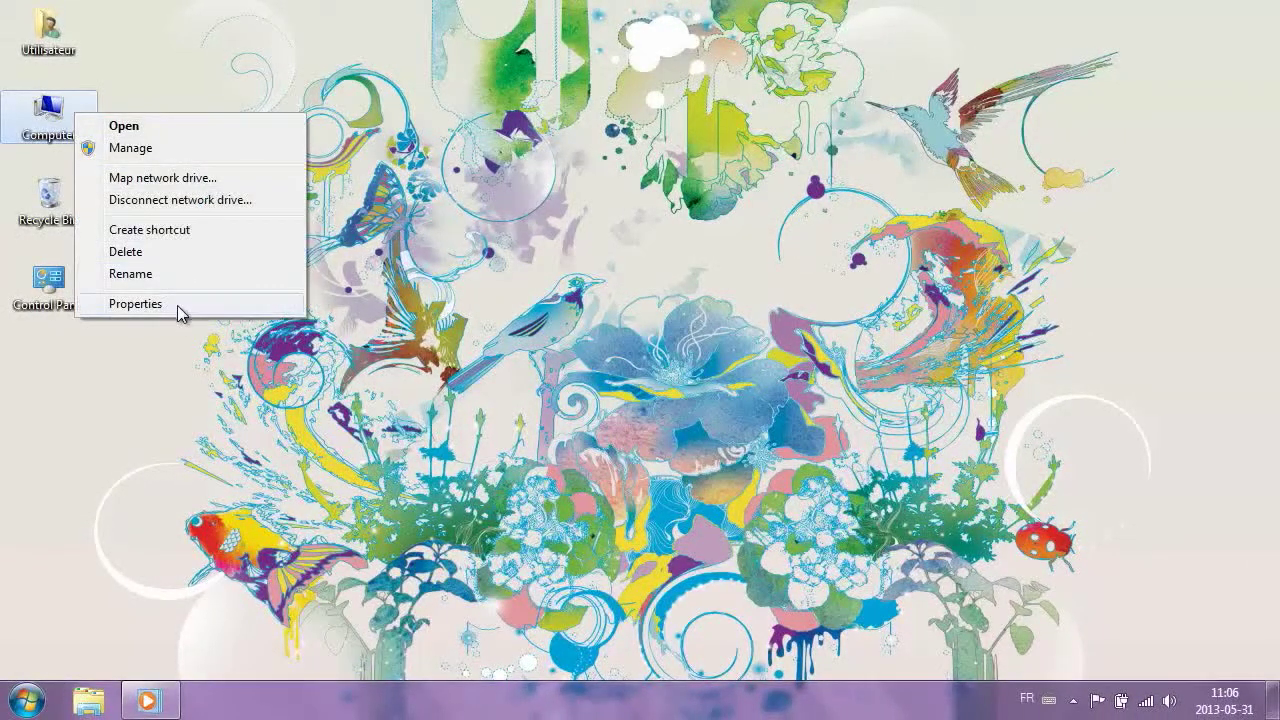
{"action": "left_click", "coordinate": [135, 303]}
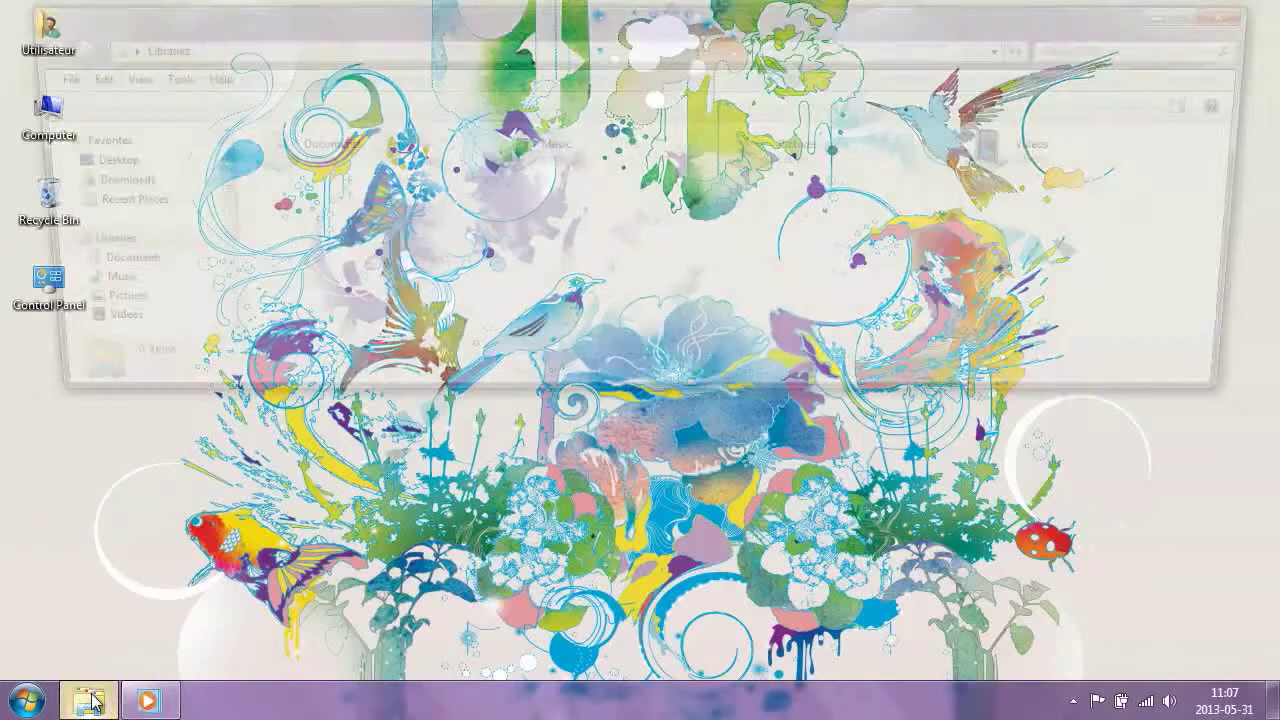
{"action": "left_click", "coordinate": [88, 696]}
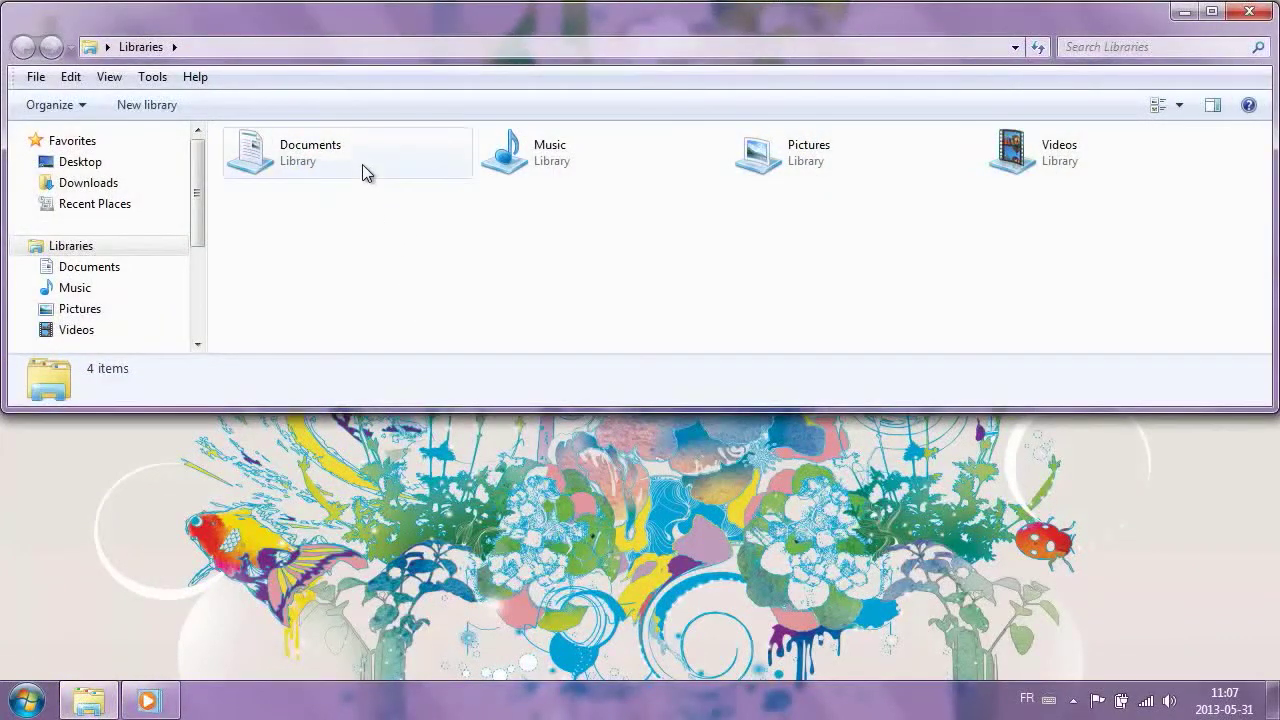
{"action": "double_click", "coordinate": [309, 152]}
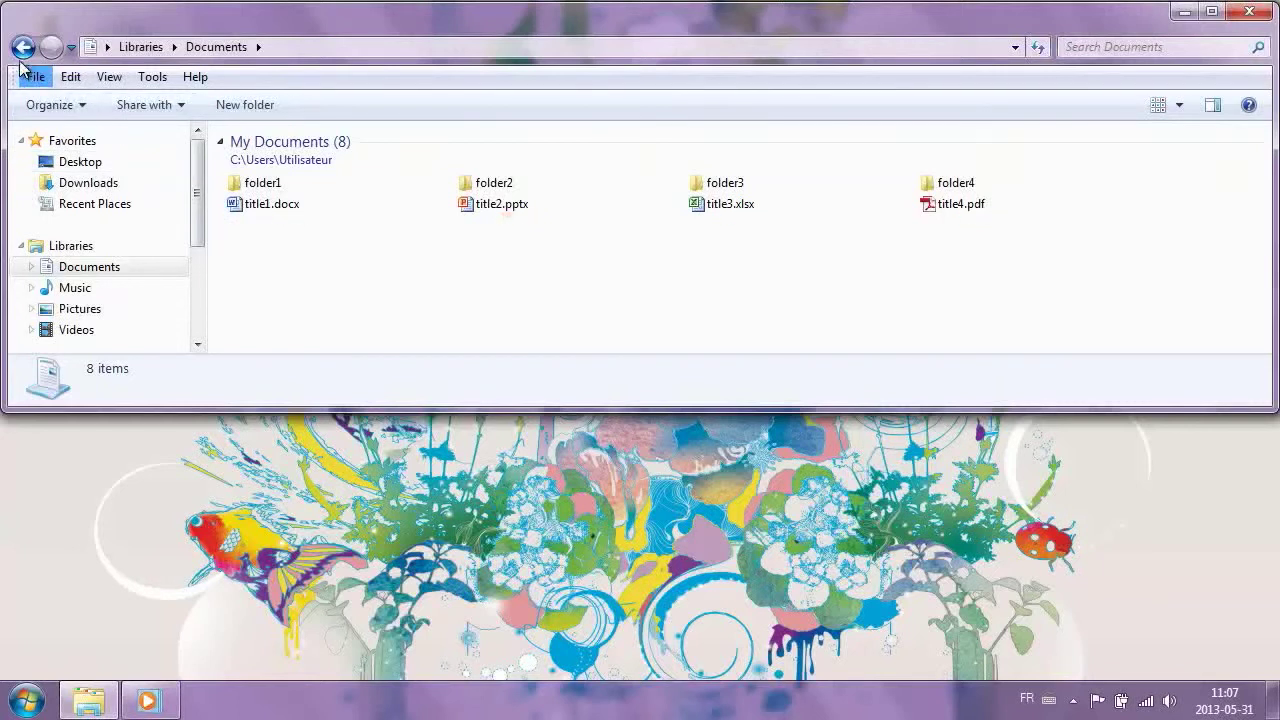
{"action": "left_click", "coordinate": [22, 47]}
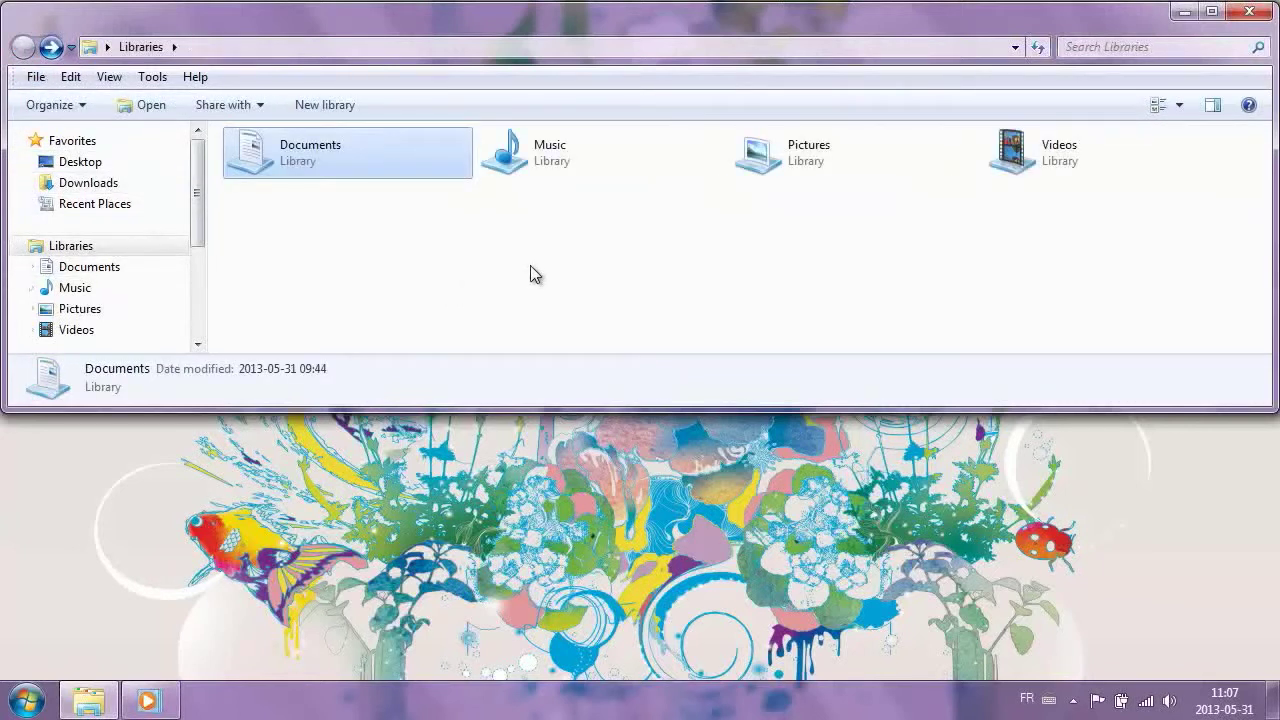
Deselect the Documents library by clicking empty space in the Libraries view
{"action": "left_click", "coordinate": [535, 274]}
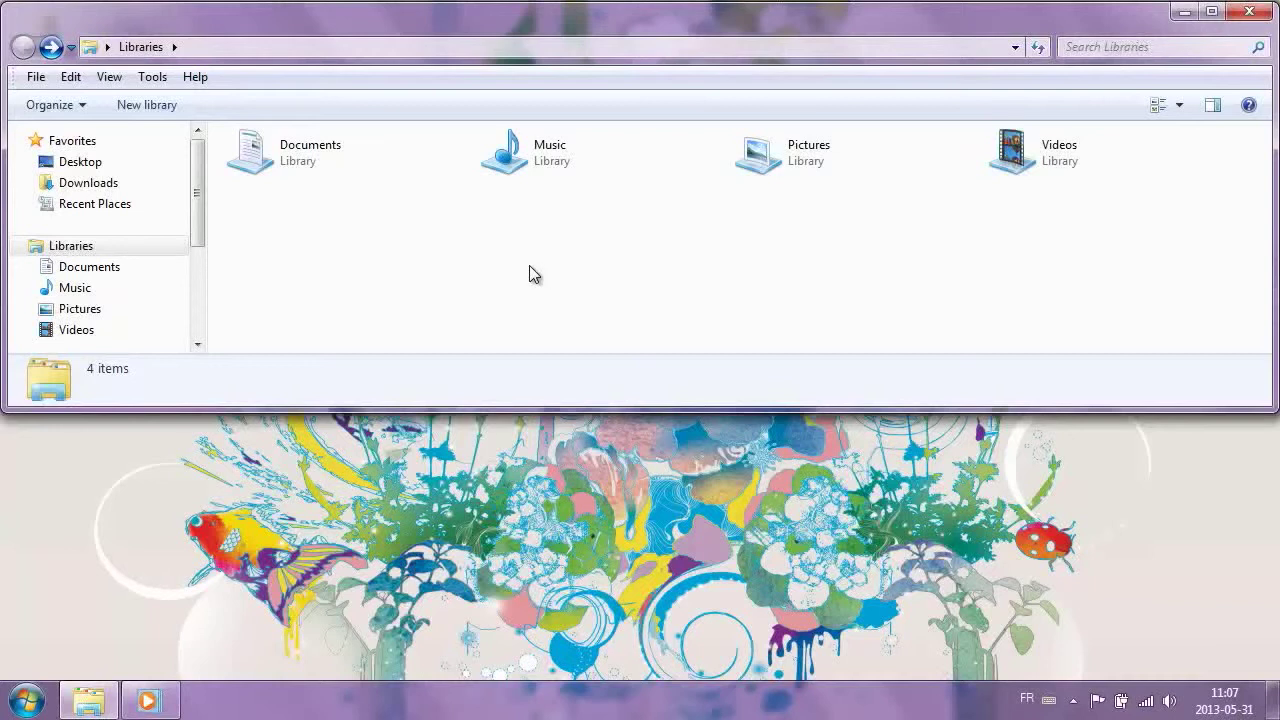
{"action": "mouse_move", "coordinate": [435, 228]}
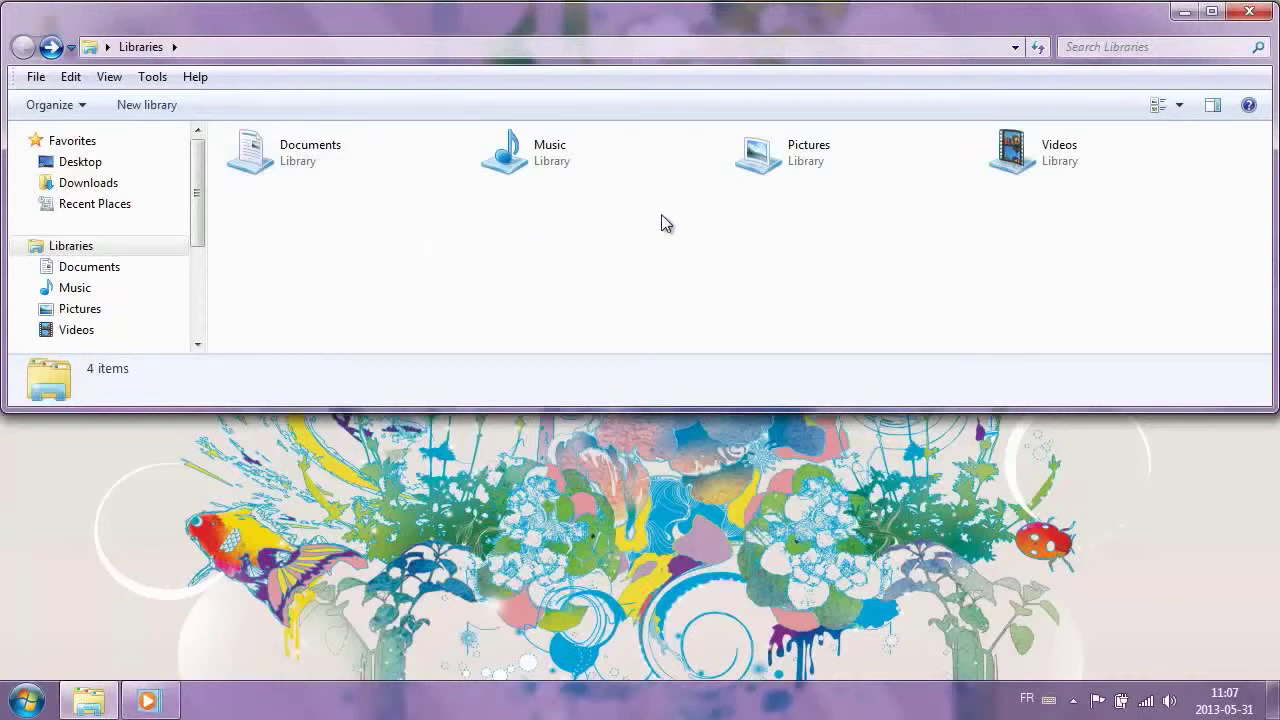
{"action": "mouse_move", "coordinate": [647, 217]}
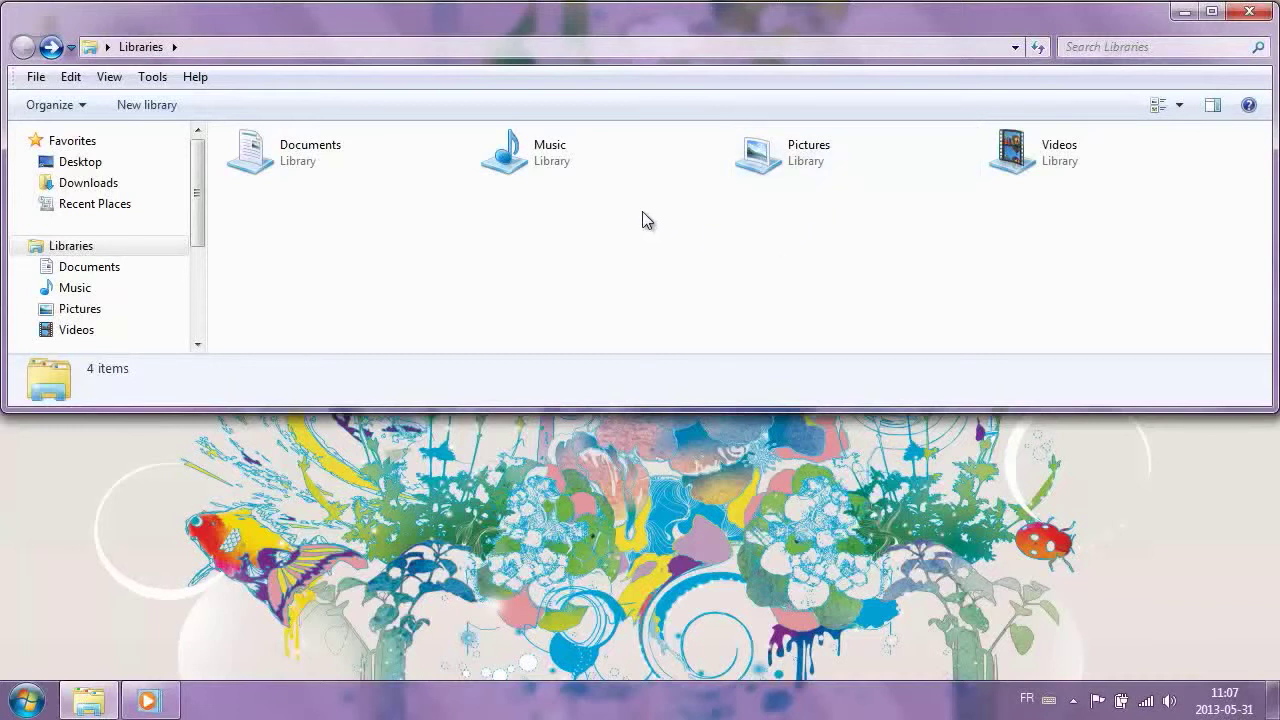
{"action": "mouse_move", "coordinate": [1133, 210]}
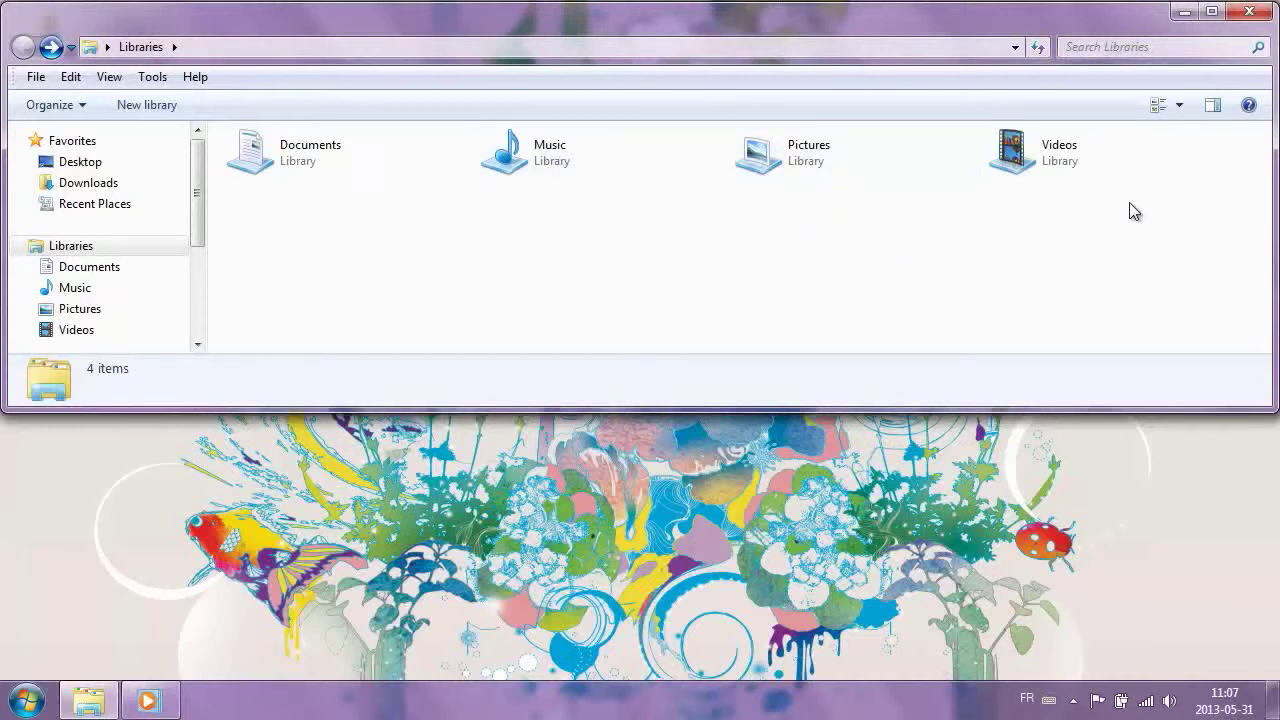
{"action": "mouse_move", "coordinate": [758, 300]}
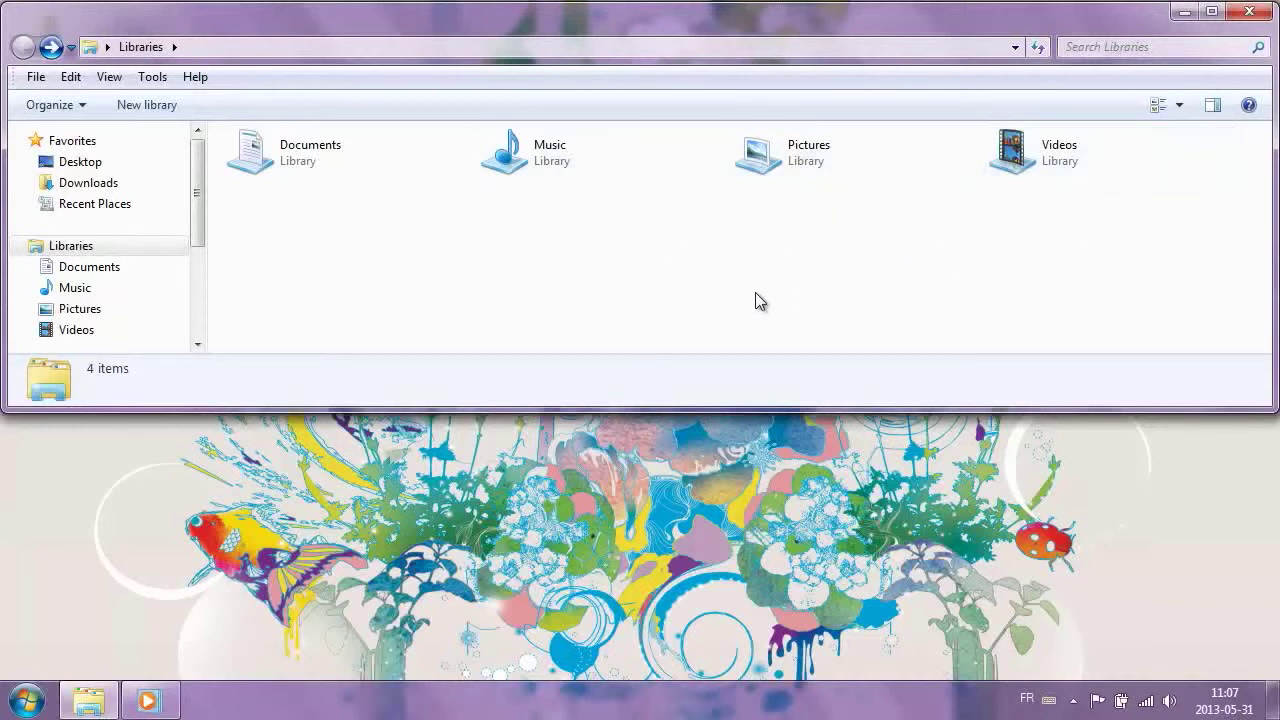
{"action": "mouse_move", "coordinate": [593, 270]}
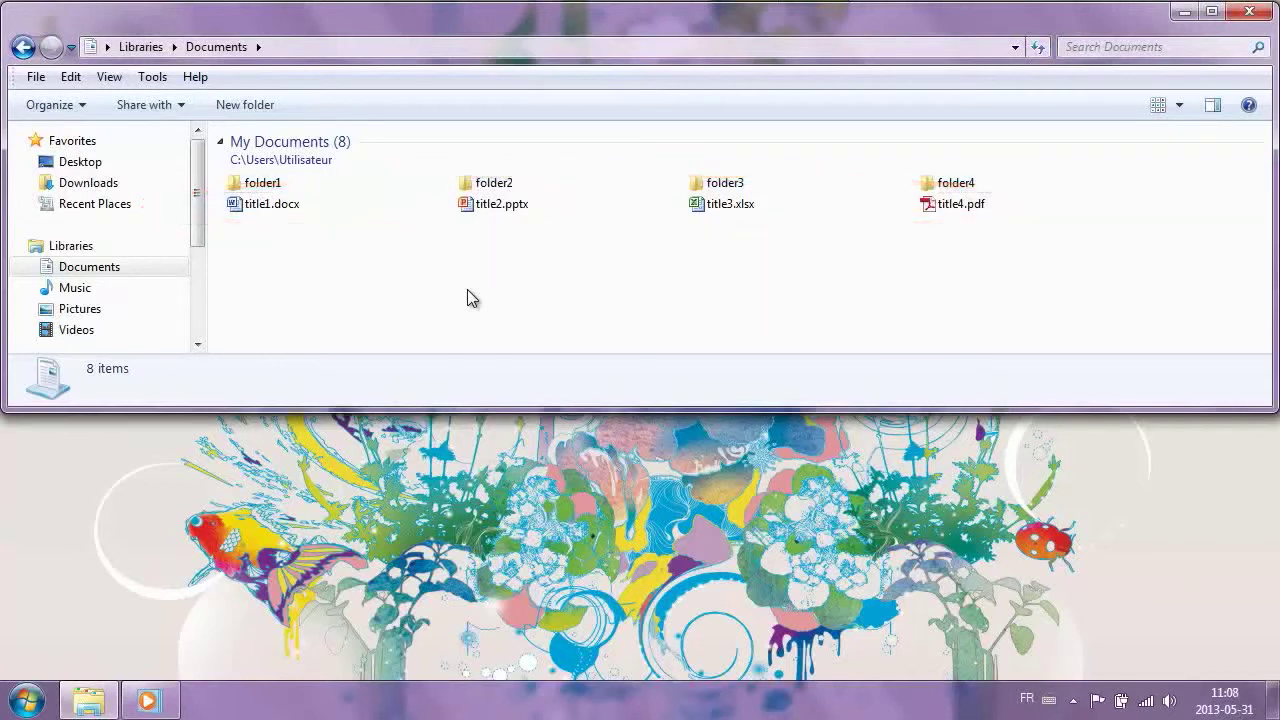
{"action": "mouse_move", "coordinate": [367, 227]}
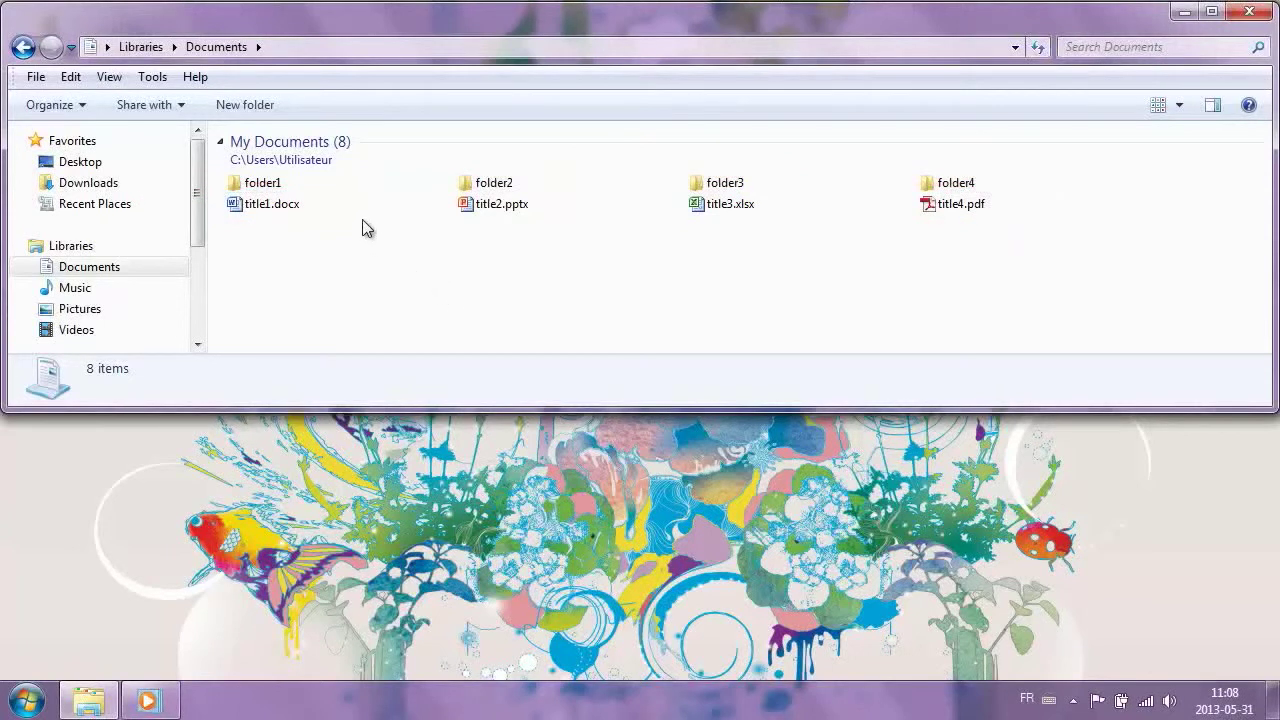
{"action": "mouse_move", "coordinate": [442, 282]}
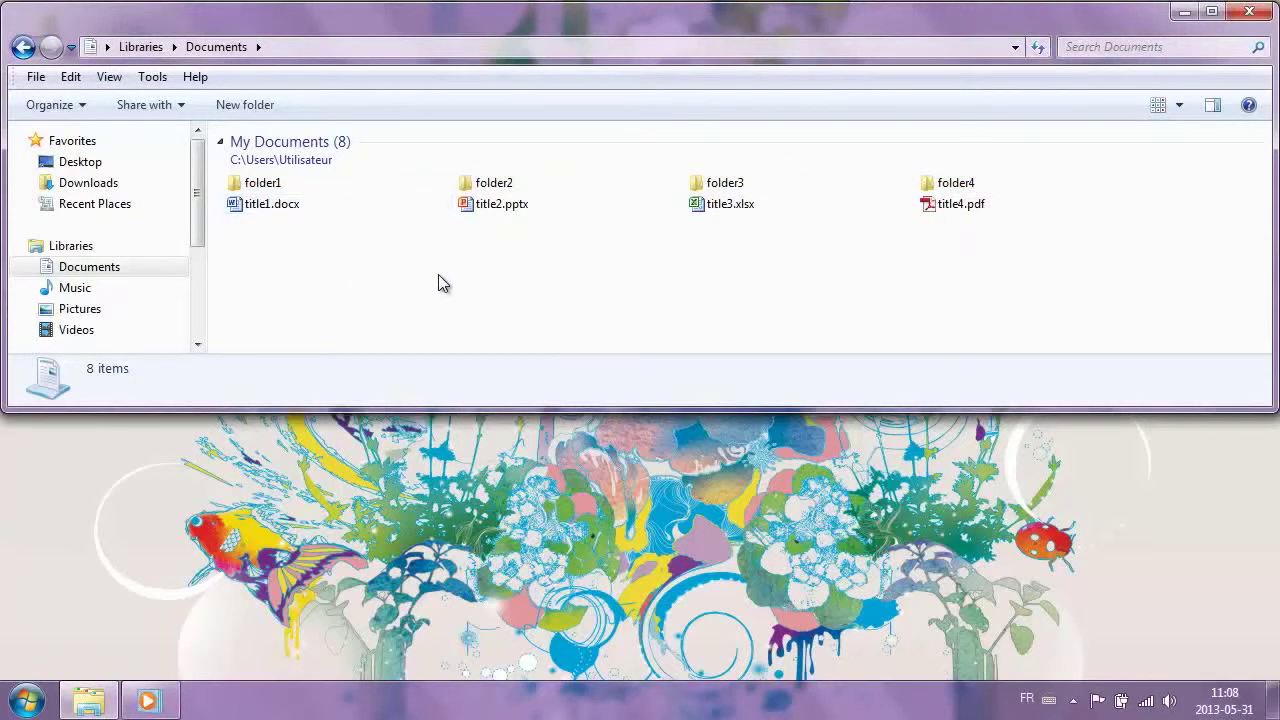
{"action": "left_click", "coordinate": [501, 203]}
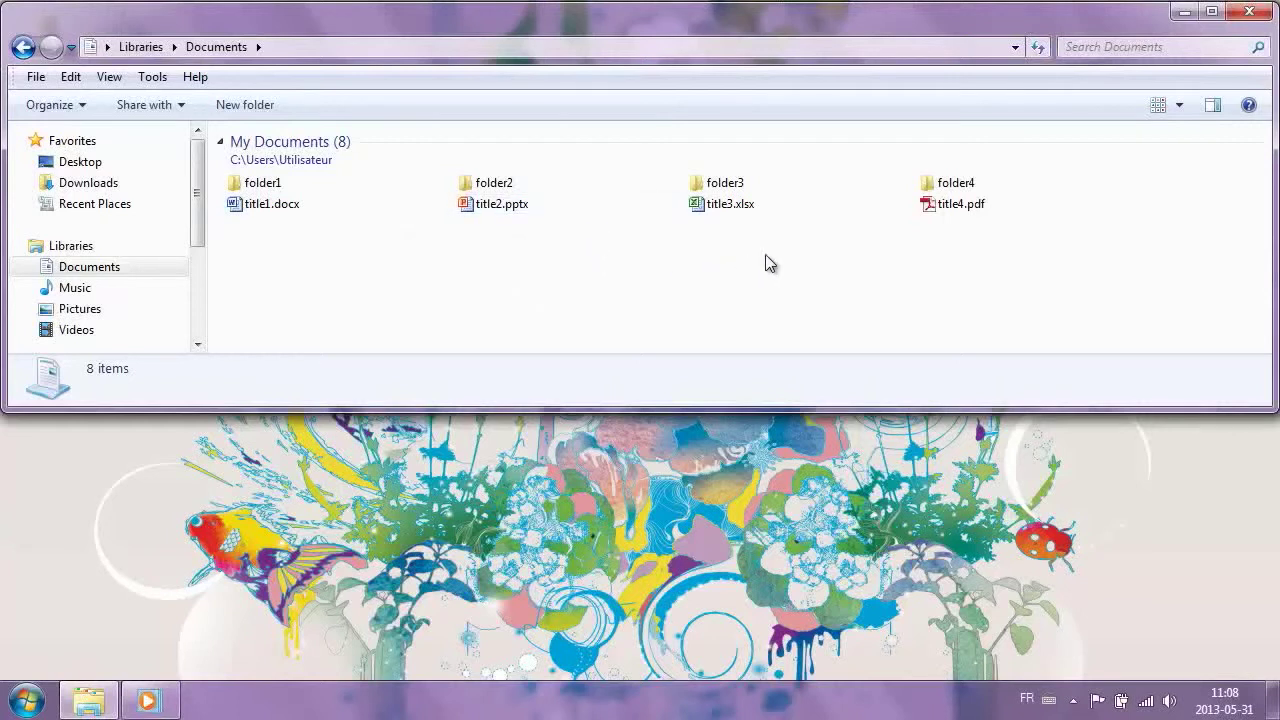
{"action": "mouse_move", "coordinate": [808, 221]}
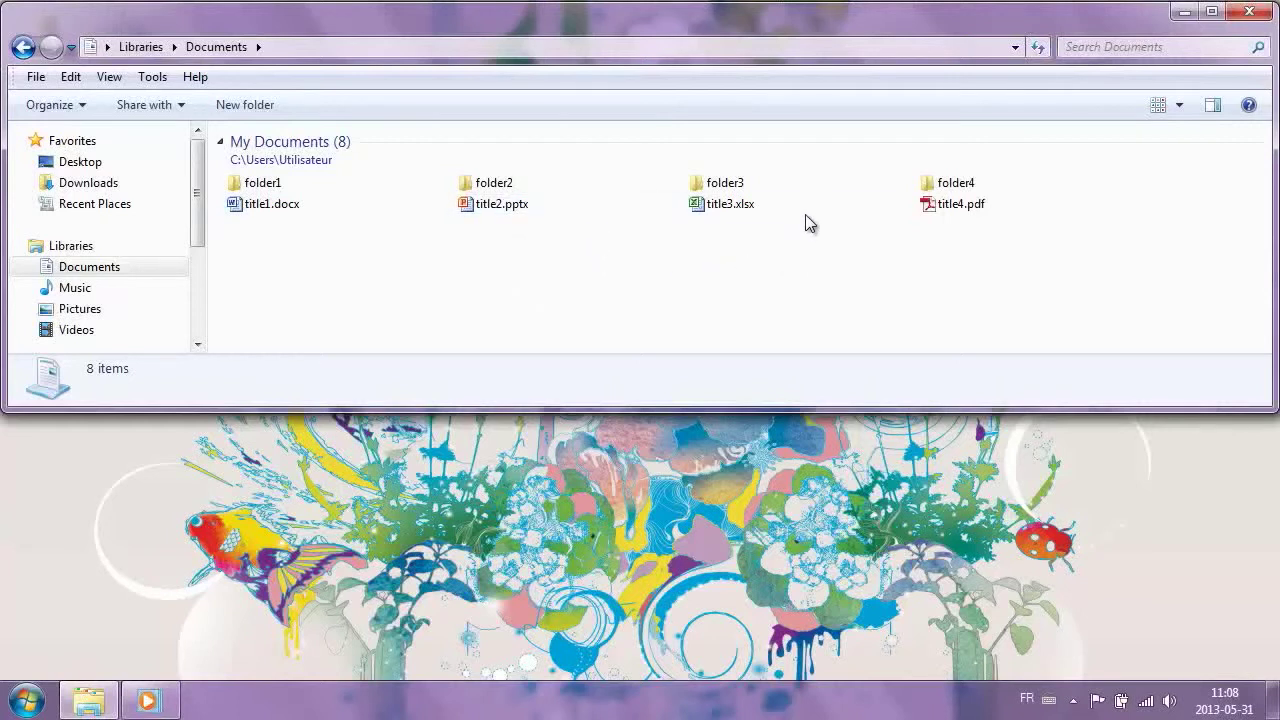
{"action": "mouse_move", "coordinate": [973, 284]}
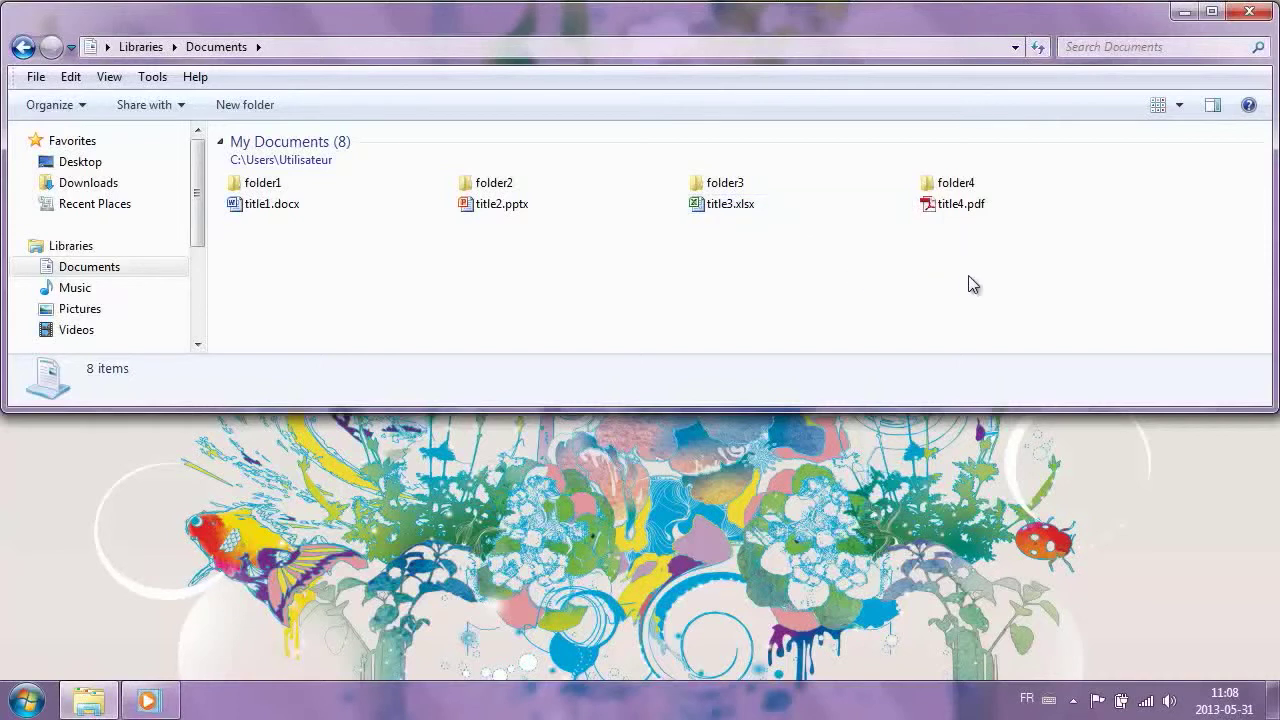
{"action": "mouse_move", "coordinate": [1038, 271]}
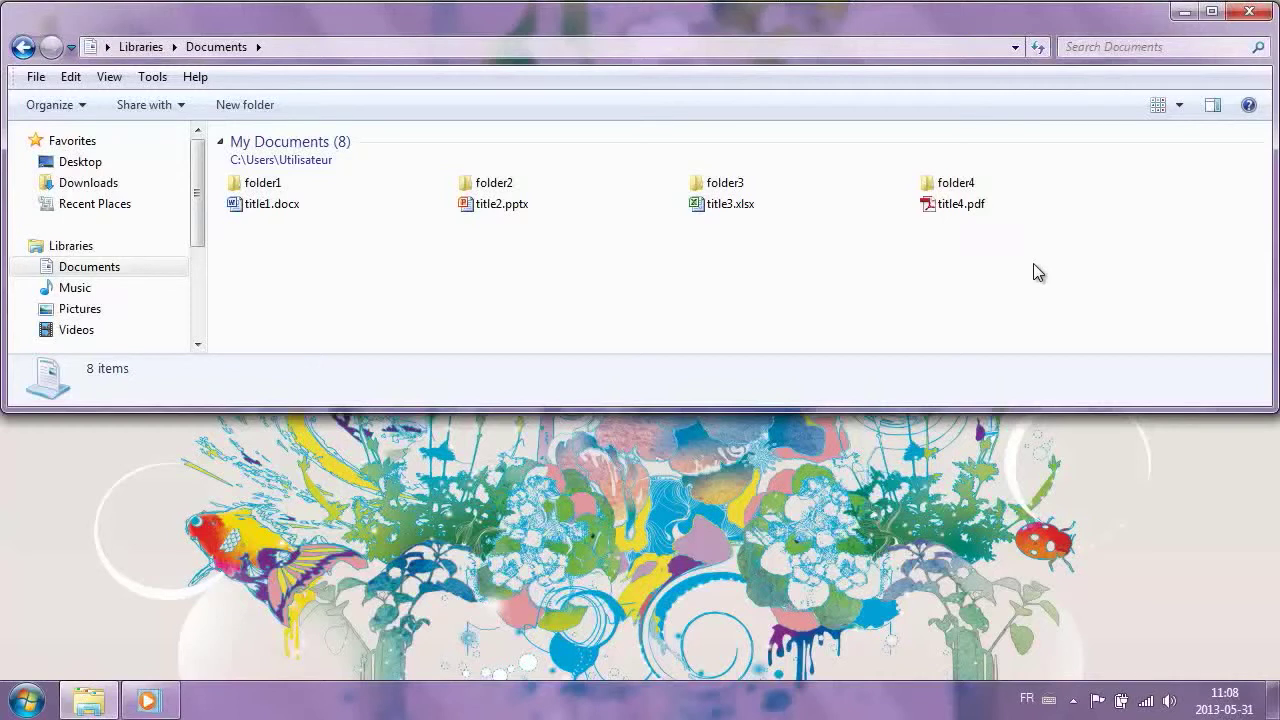
{"action": "left_click", "coordinate": [960, 203]}
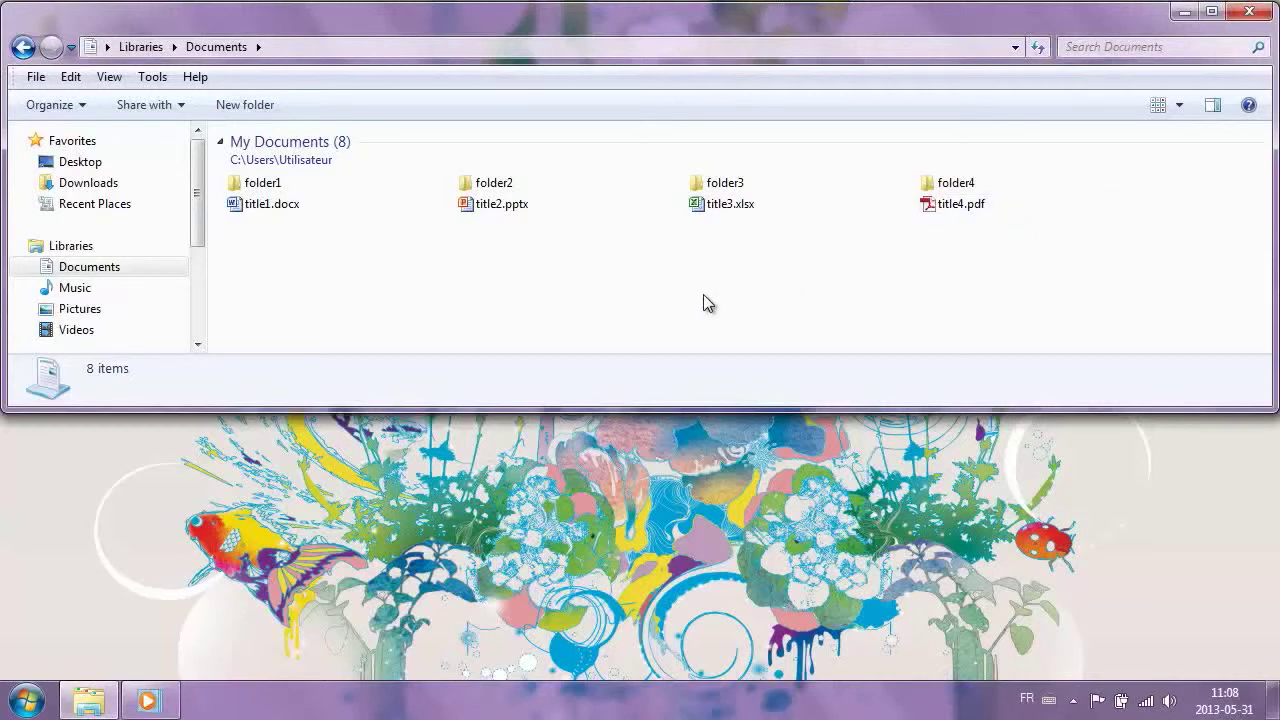
{"action": "mouse_move", "coordinate": [118, 312]}
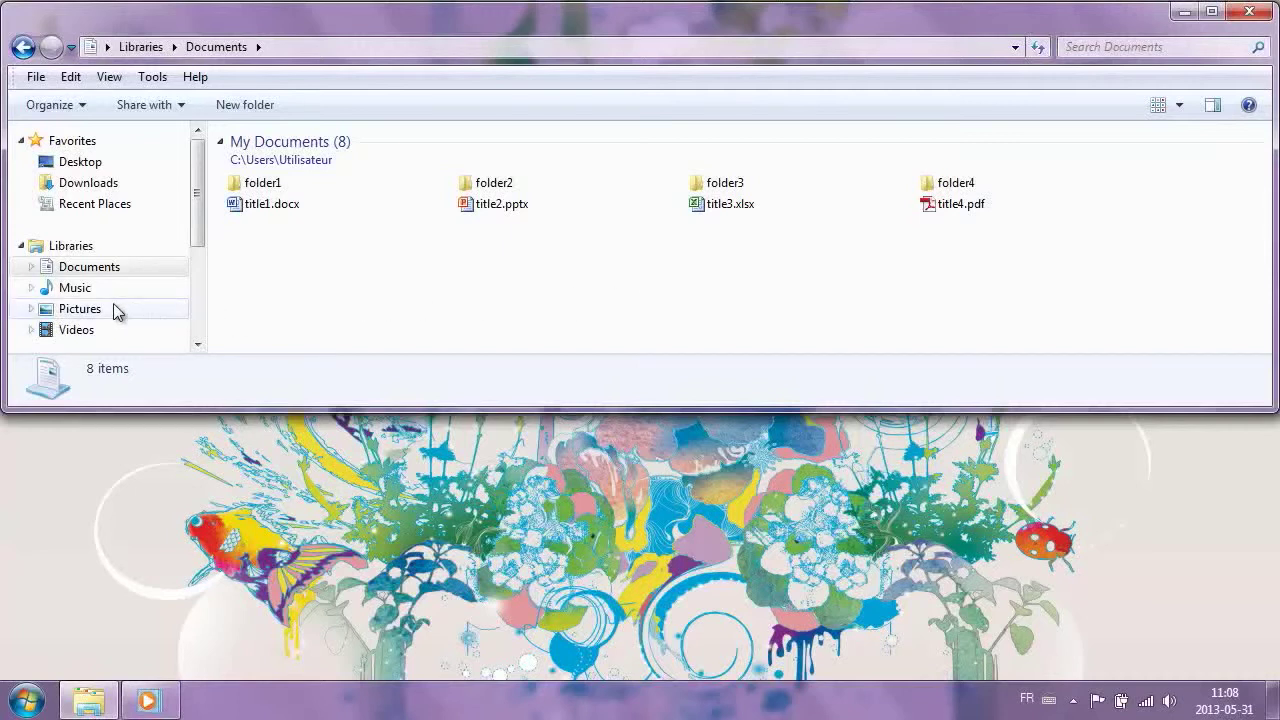
{"action": "left_click", "coordinate": [80, 308]}
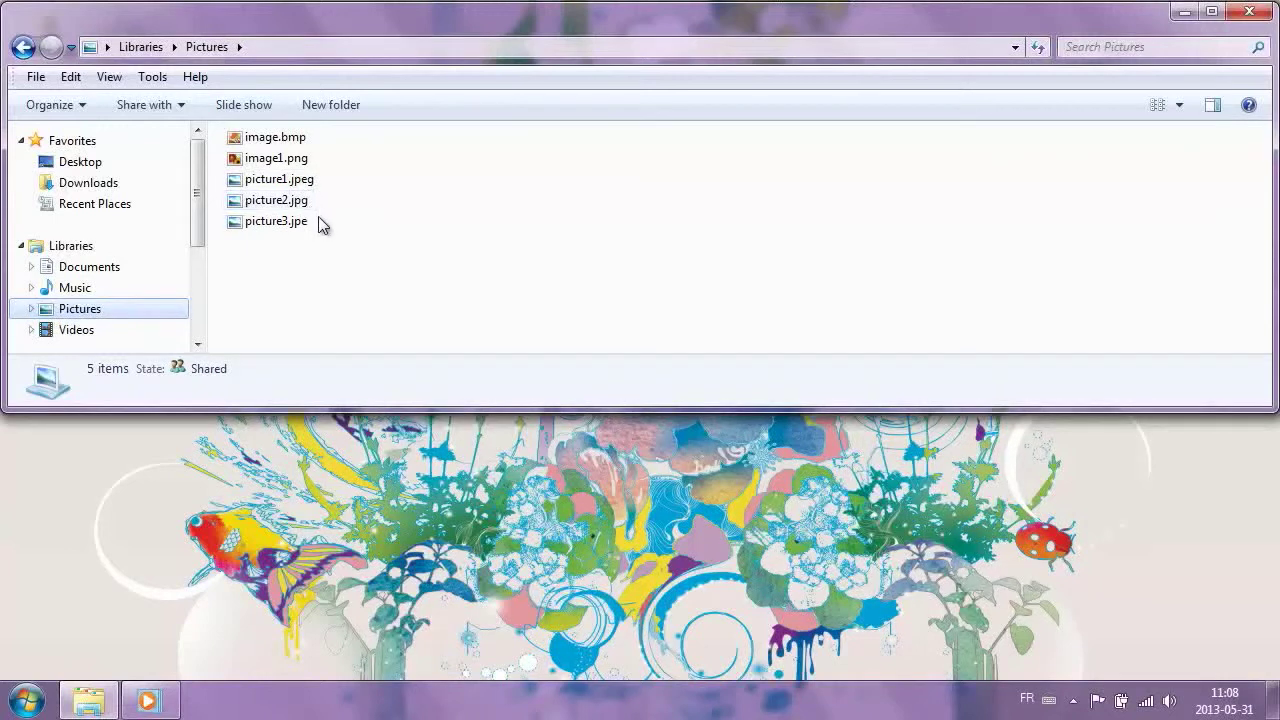
{"action": "mouse_move", "coordinate": [381, 167]}
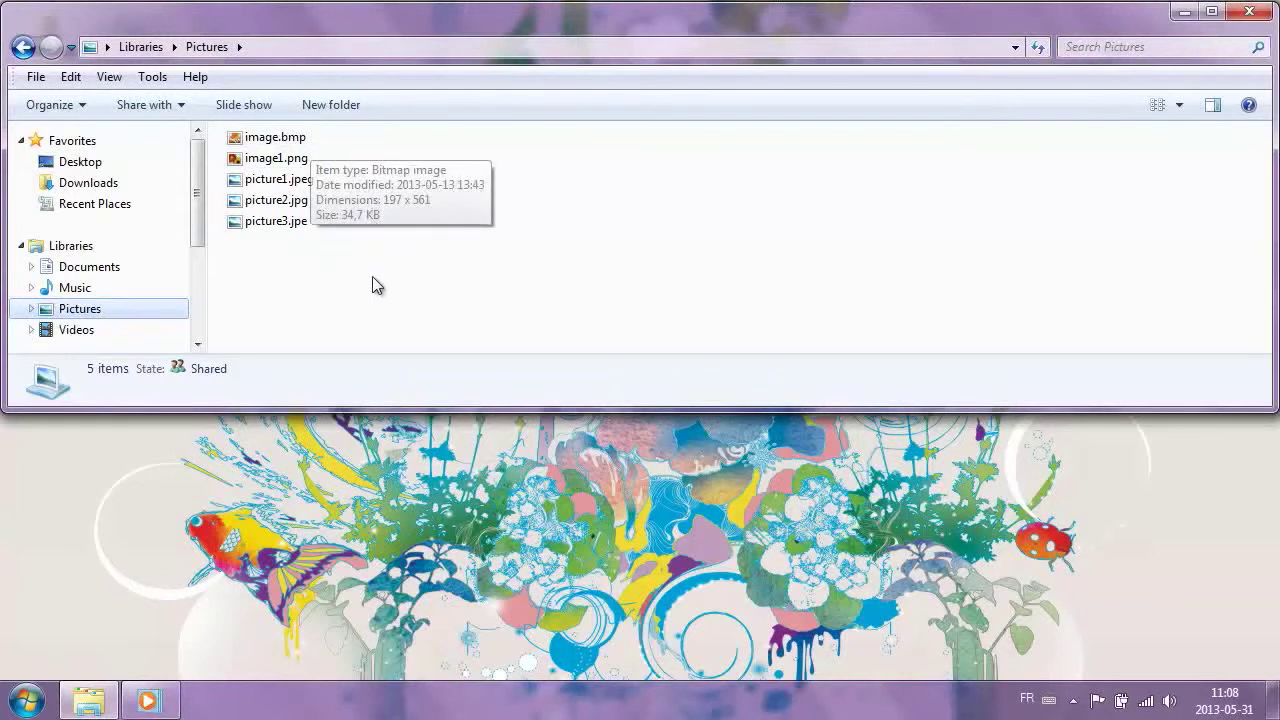
Show the Music library, listing title1.mp3 through title5.aup
{"action": "left_click", "coordinate": [75, 288]}
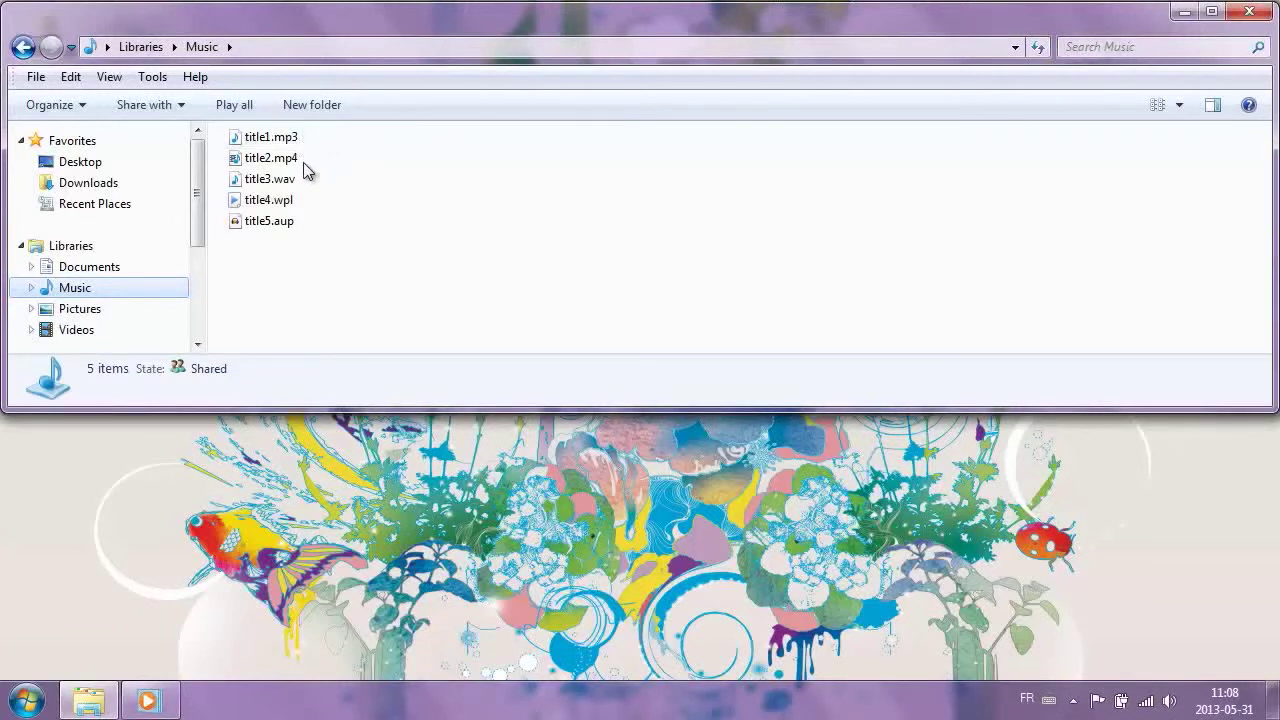
{"action": "mouse_move", "coordinate": [303, 190]}
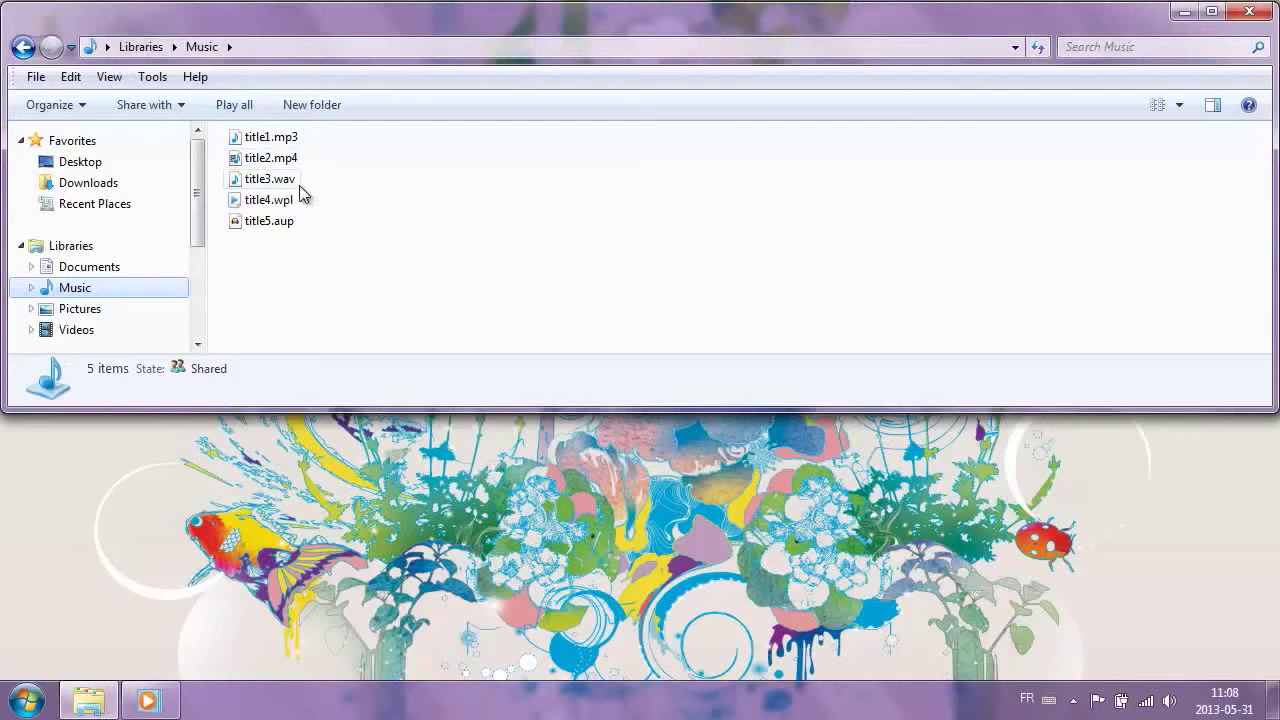
{"action": "mouse_move", "coordinate": [302, 214]}
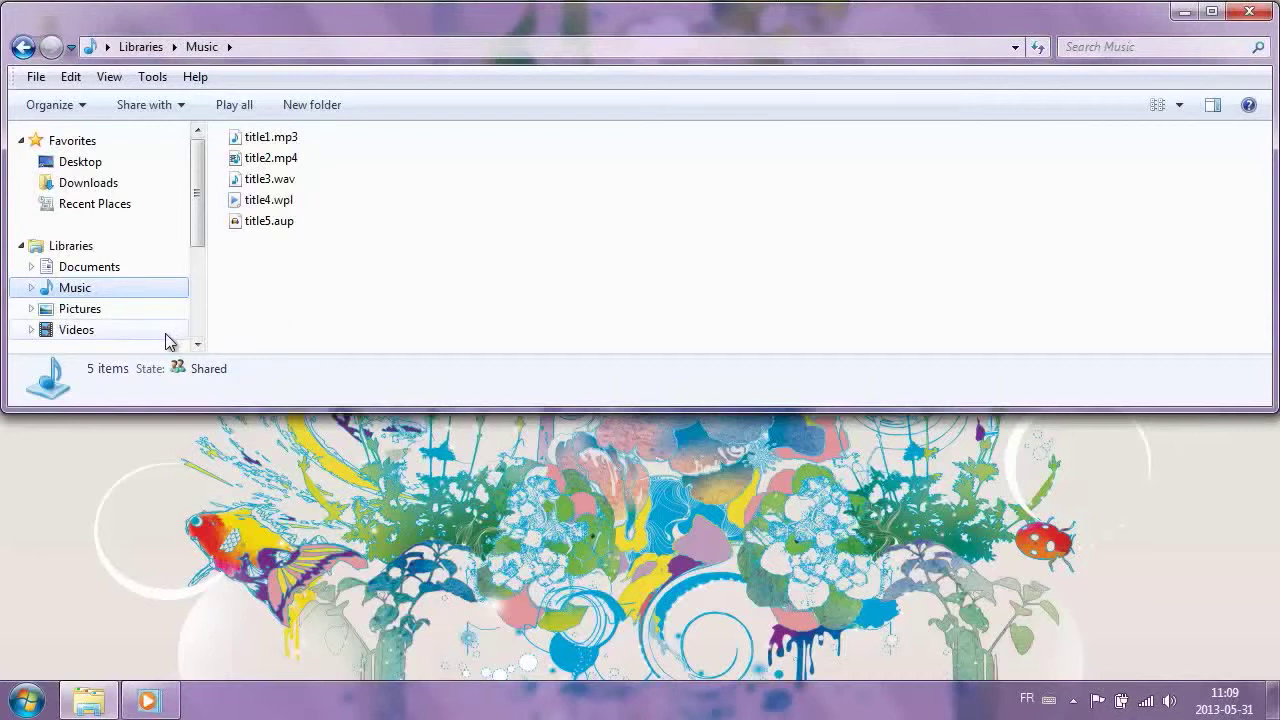
Show the Videos library, listing video1.mpeg, video2.avi and video3.wmv
{"action": "left_click", "coordinate": [76, 329]}
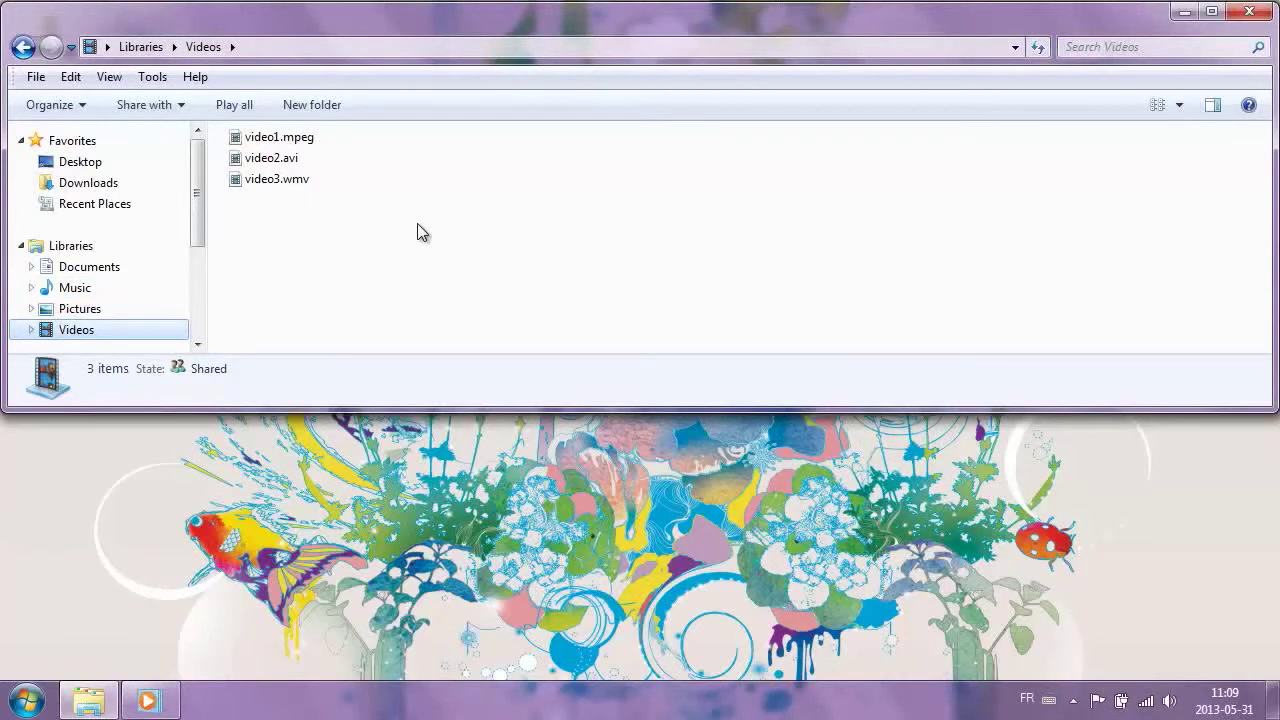
{"action": "mouse_move", "coordinate": [396, 163]}
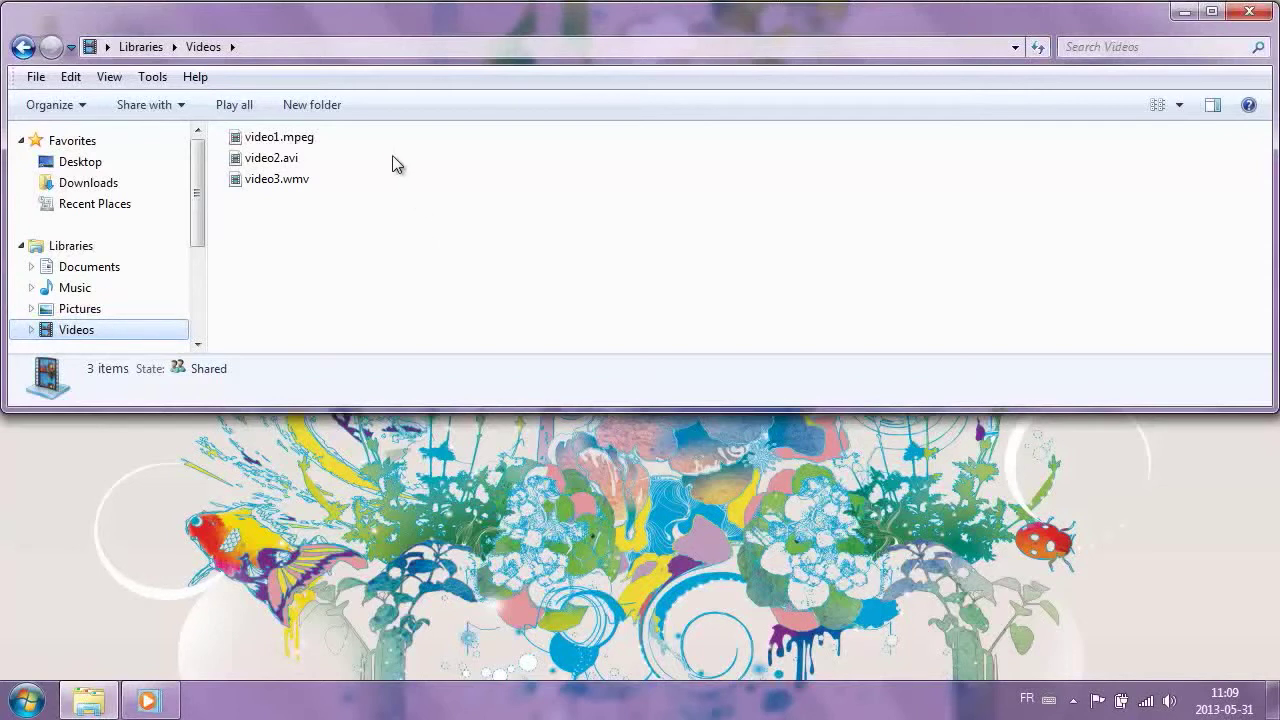
{"action": "mouse_move", "coordinate": [329, 150]}
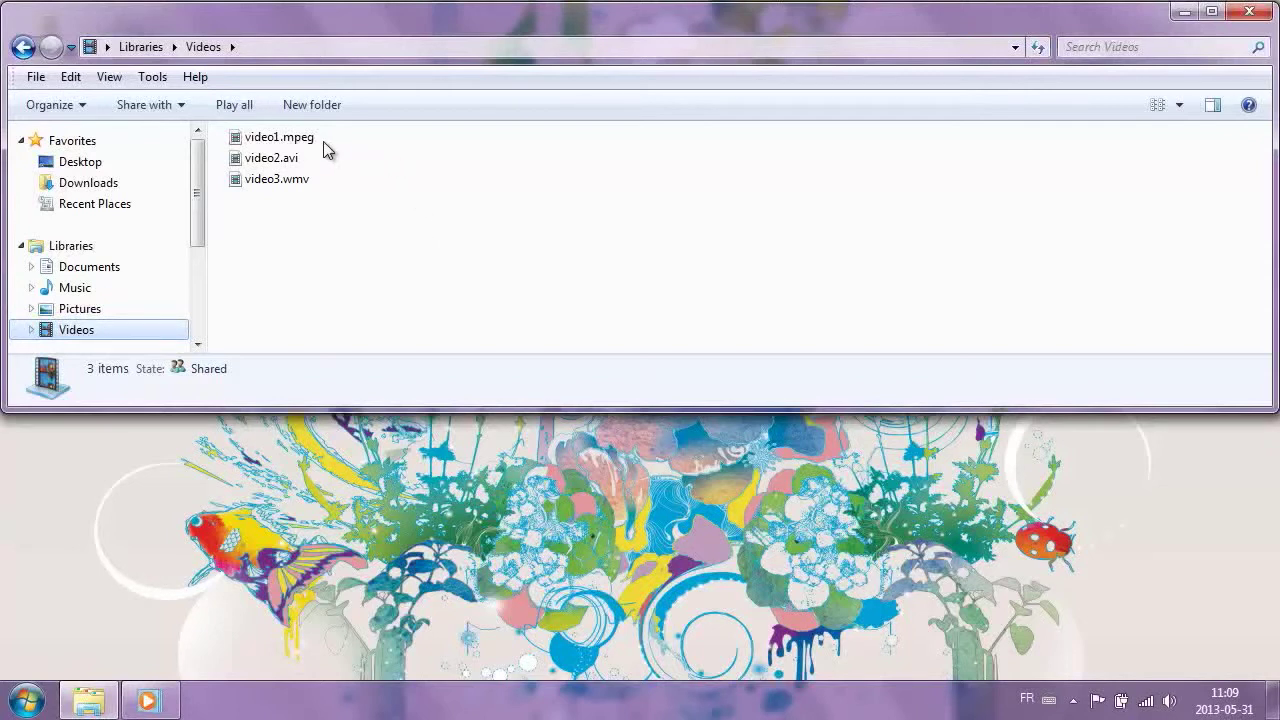
{"action": "mouse_move", "coordinate": [320, 175]}
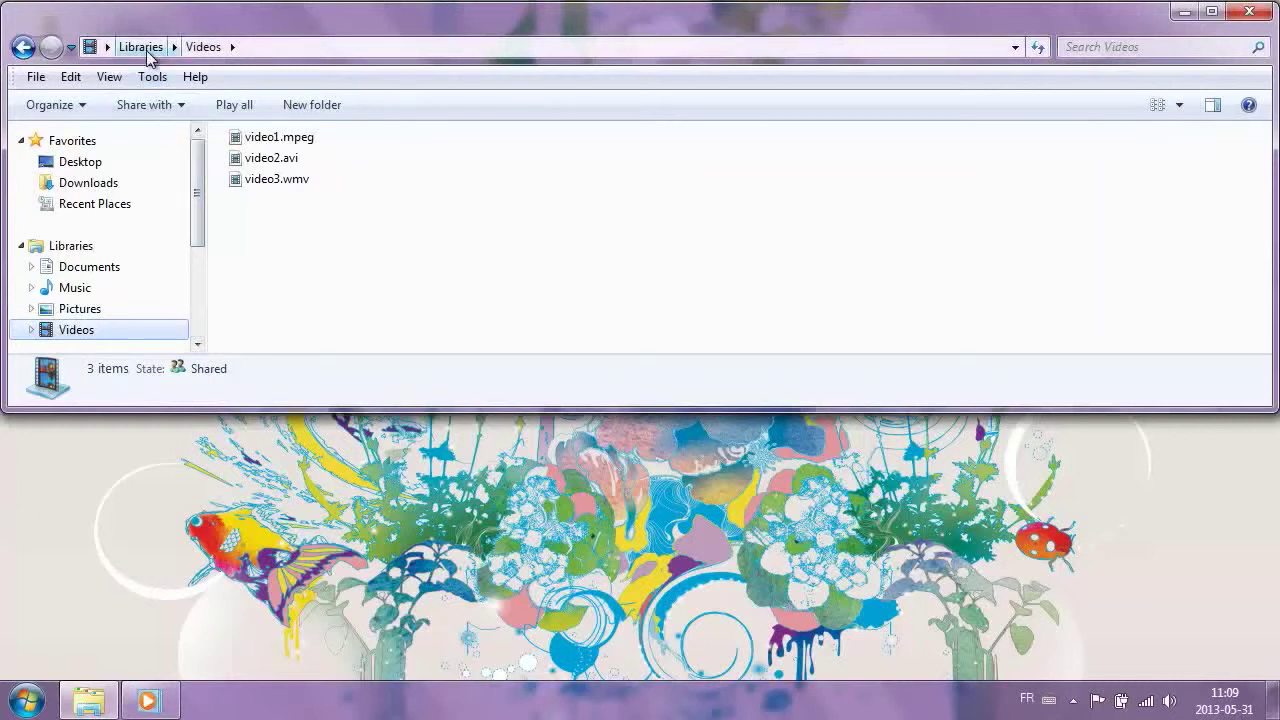
{"action": "mouse_move", "coordinate": [218, 59]}
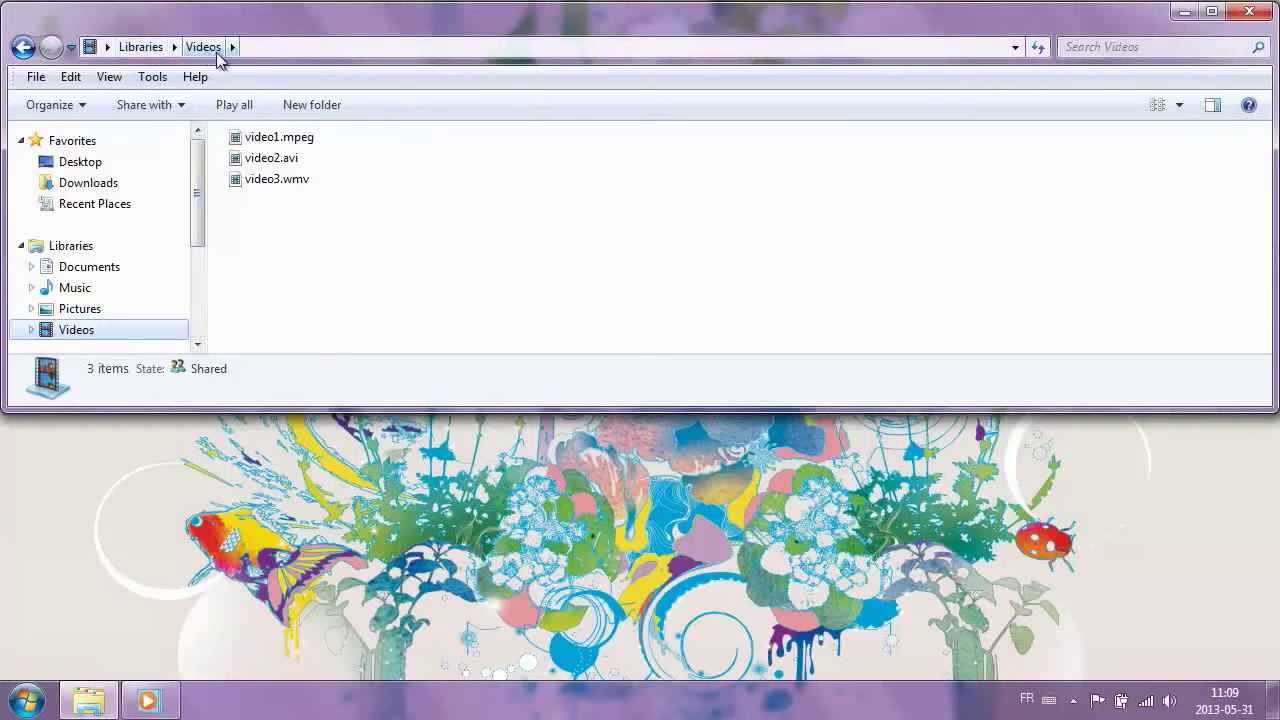
{"action": "mouse_move", "coordinate": [222, 71]}
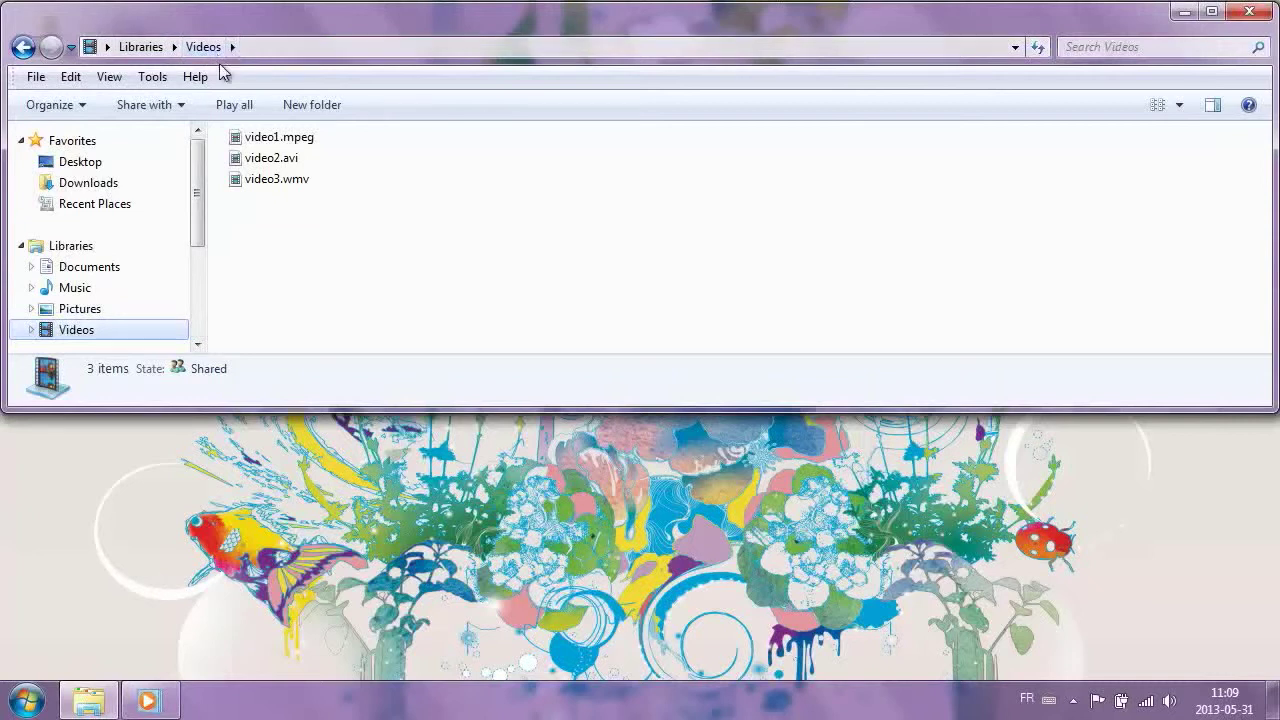
{"action": "mouse_move", "coordinate": [247, 213]}
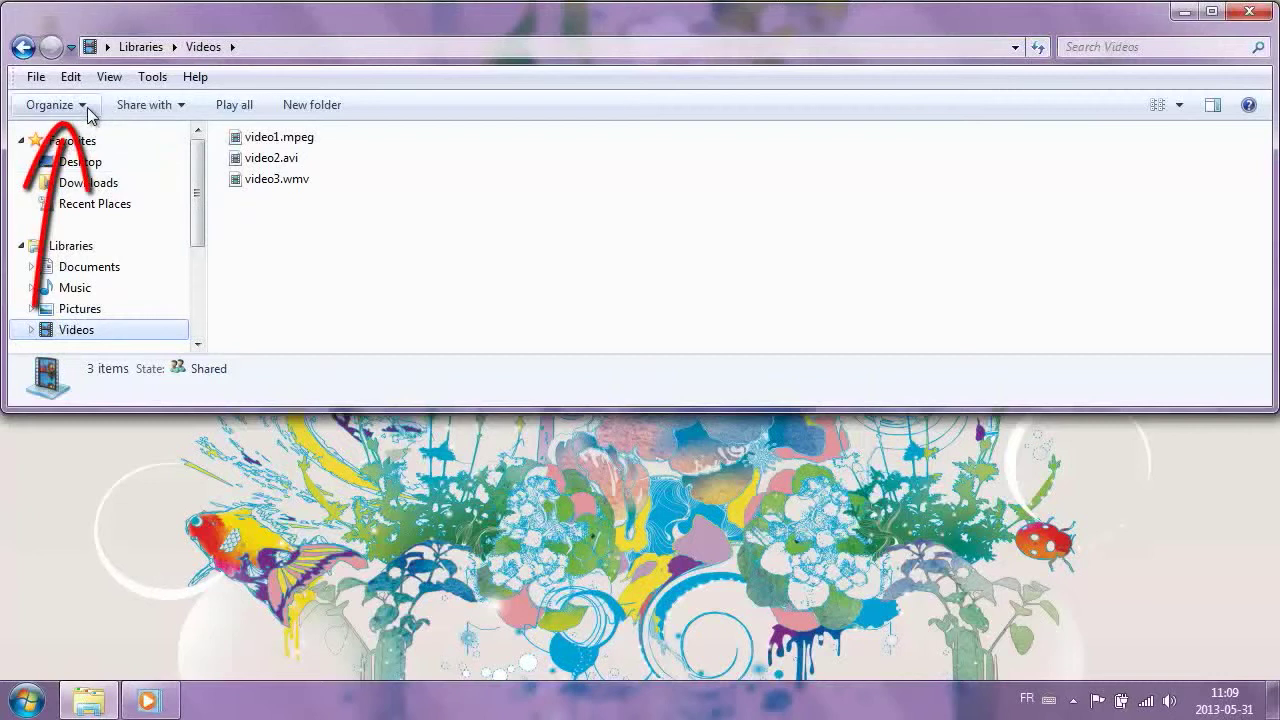
Open Folder and search options from the Organize menu
{"action": "left_click", "coordinate": [50, 104]}
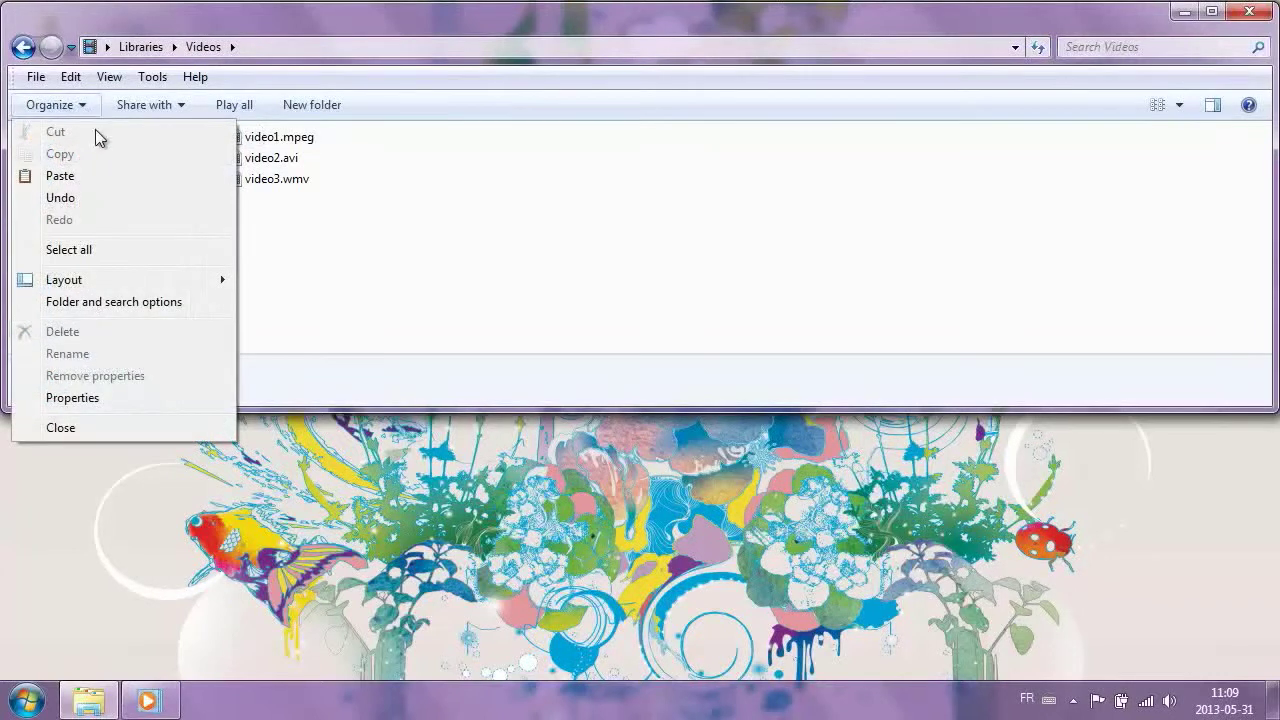
{"action": "mouse_move", "coordinate": [208, 315]}
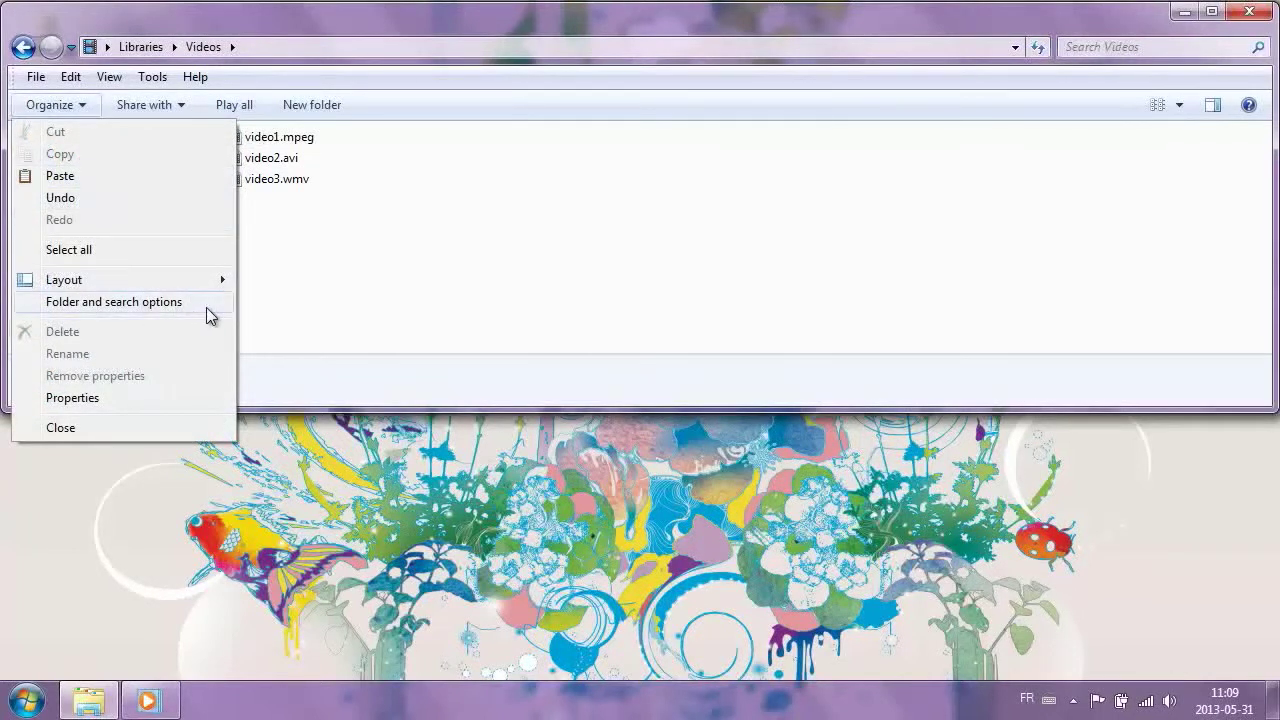
{"action": "left_click", "coordinate": [114, 301]}
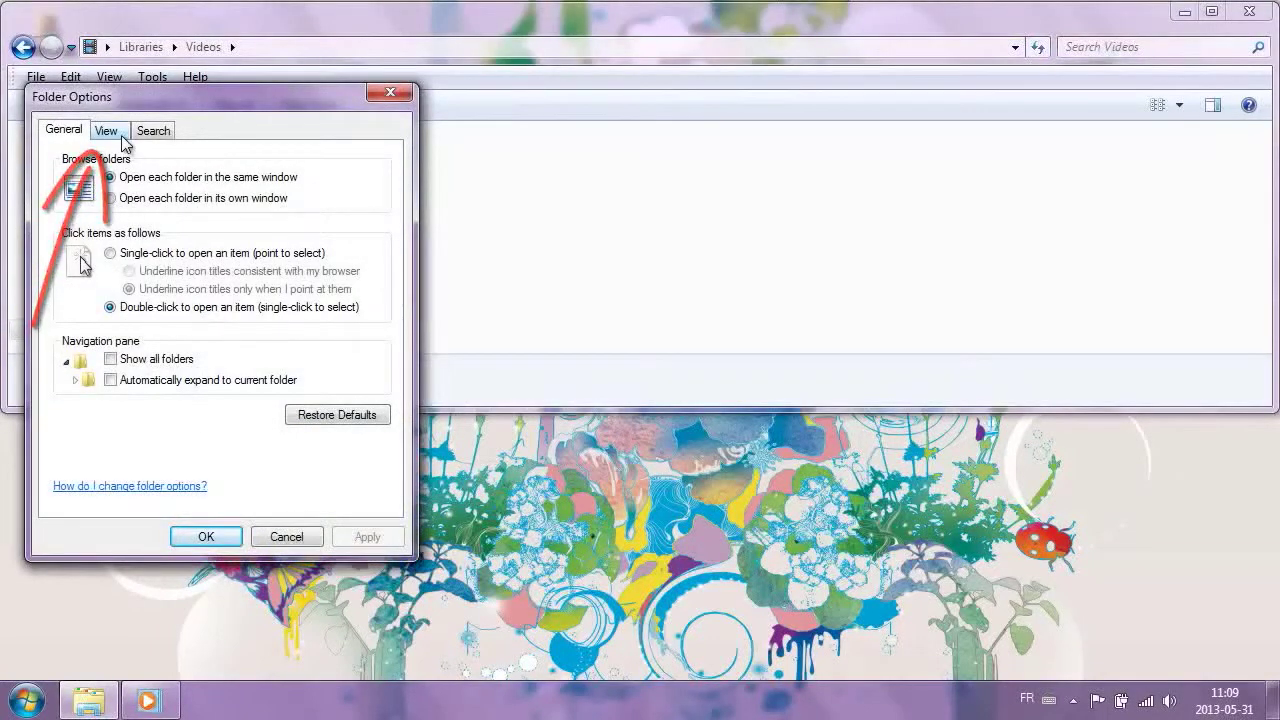
Uncheck 'Hide extensions for known file types' under View, confirm with OK, and close Explorer
{"action": "left_click", "coordinate": [106, 130]}
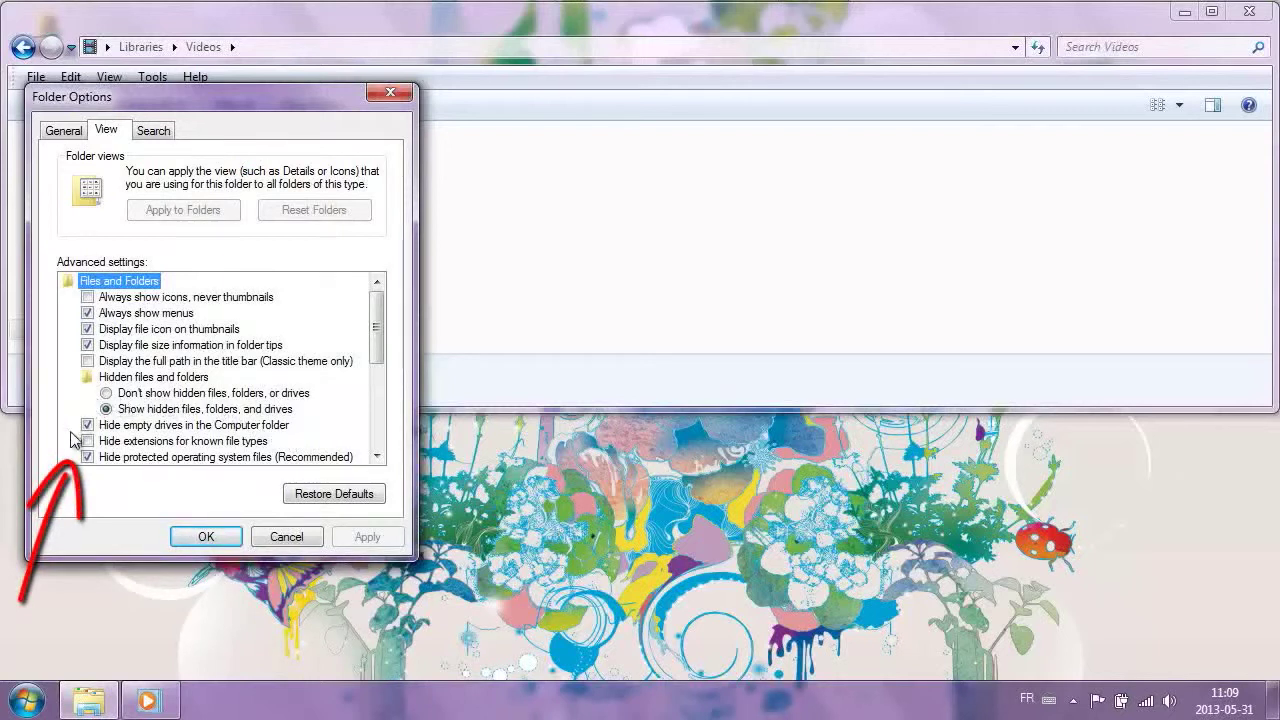
{"action": "left_click", "coordinate": [71, 441]}
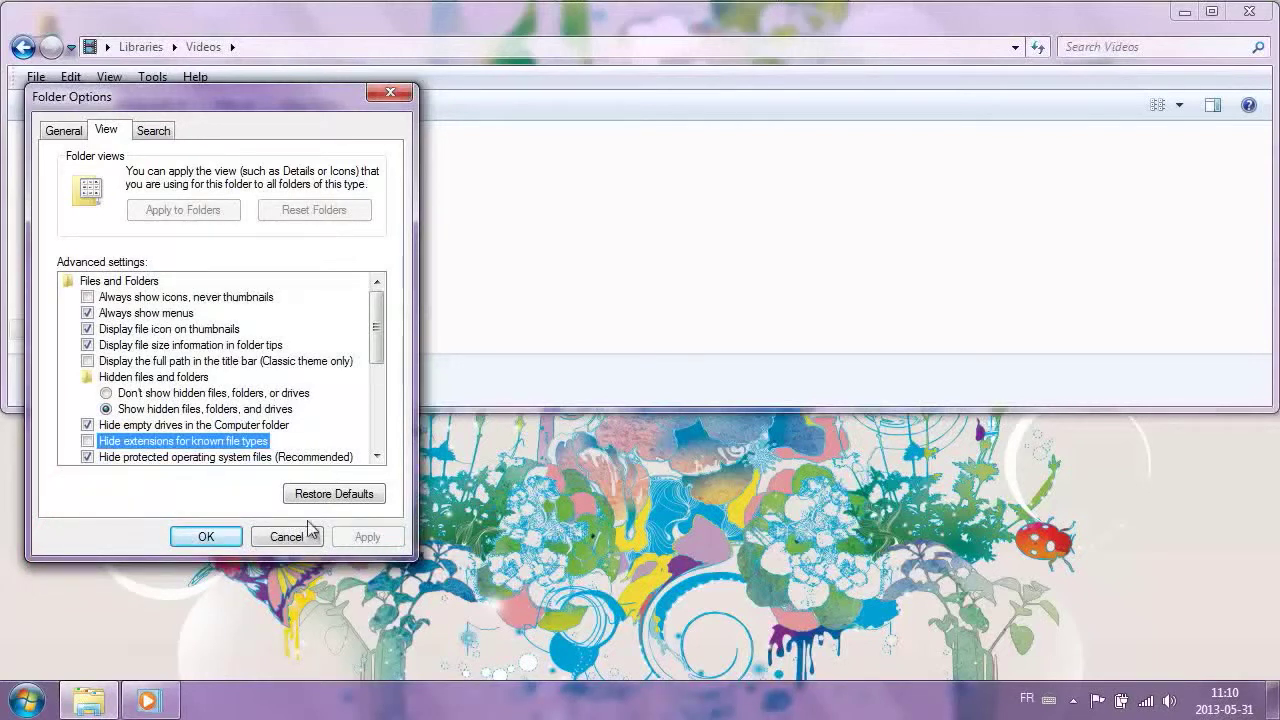
{"action": "left_click", "coordinate": [205, 536]}
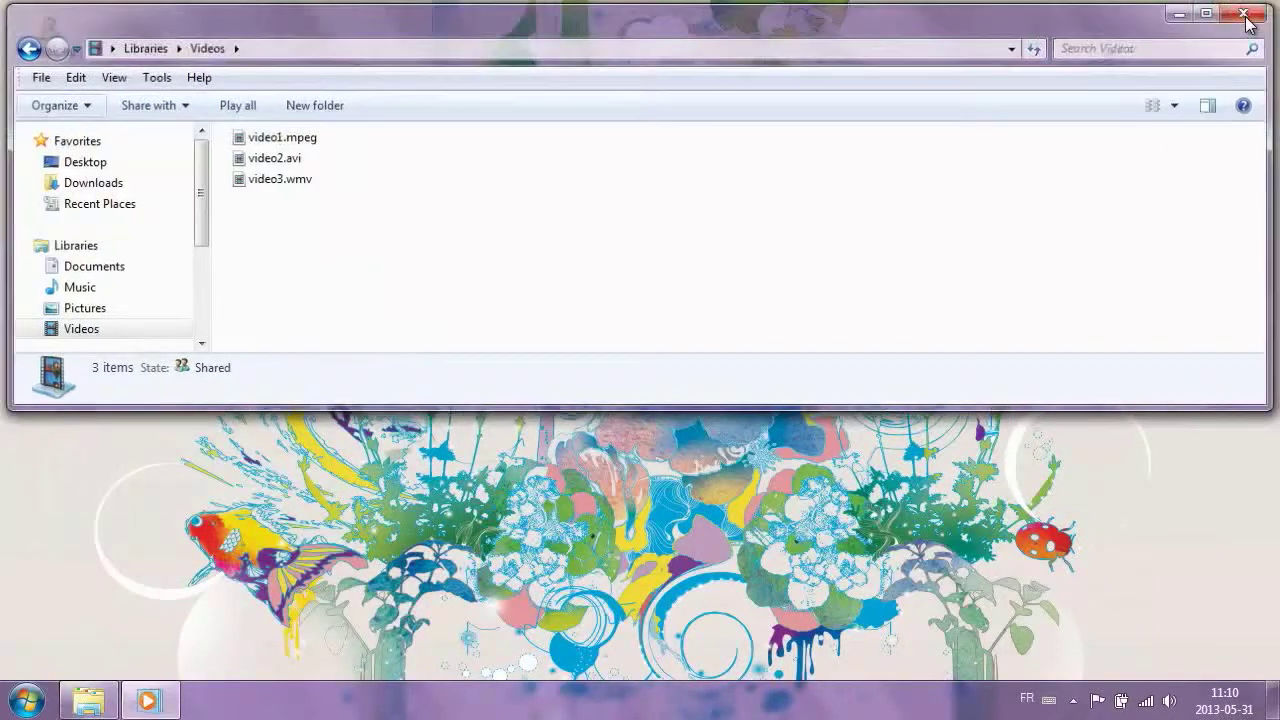
{"action": "left_click", "coordinate": [1247, 12]}
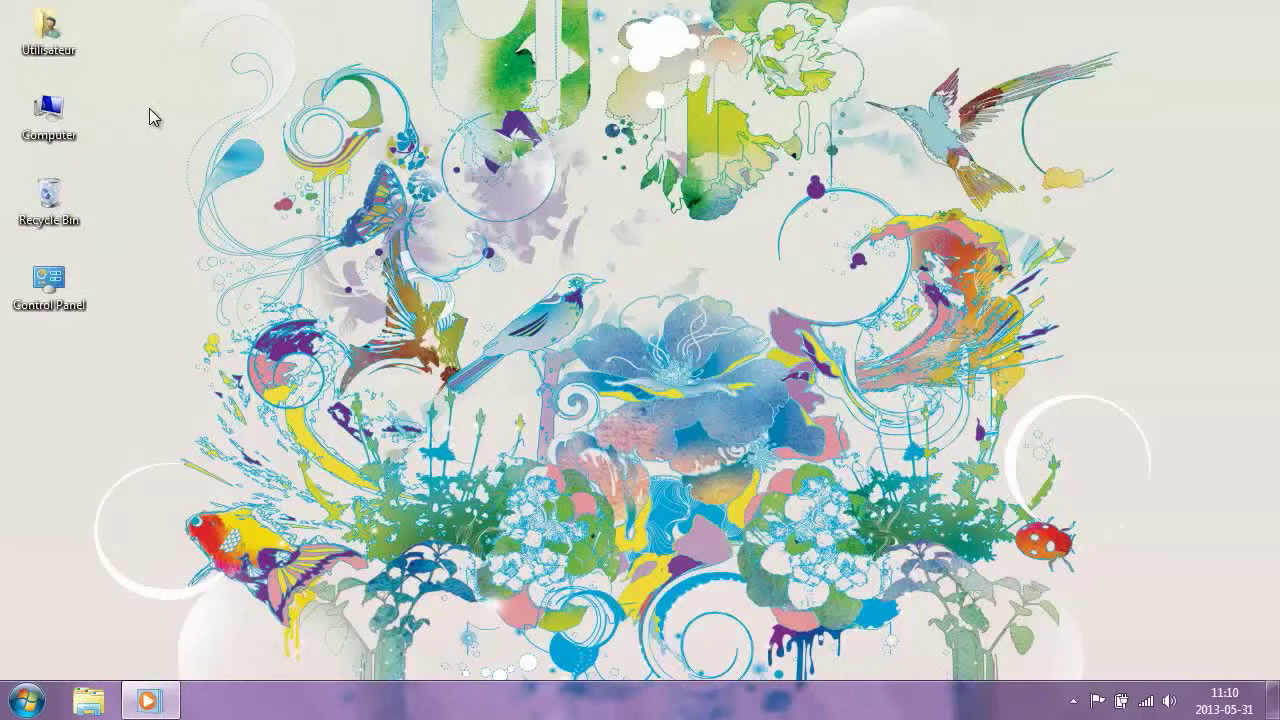